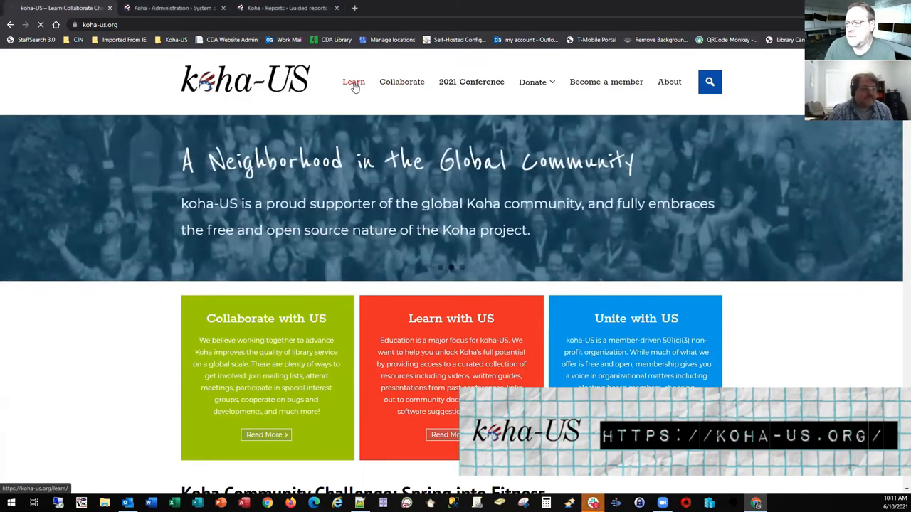
# - Open the koha-US Learn page and expand Original Training Videos to show episodes one to five
pyautogui.click(354, 82)
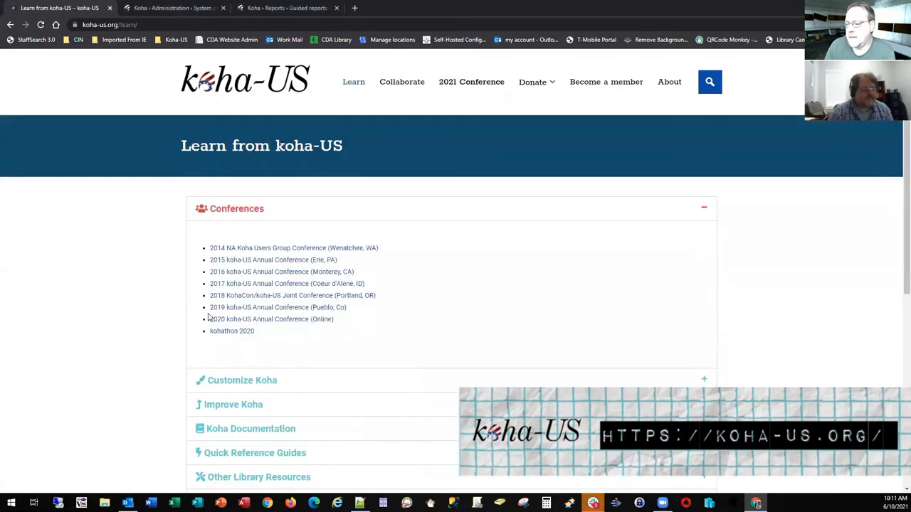
pyautogui.scroll(-3)
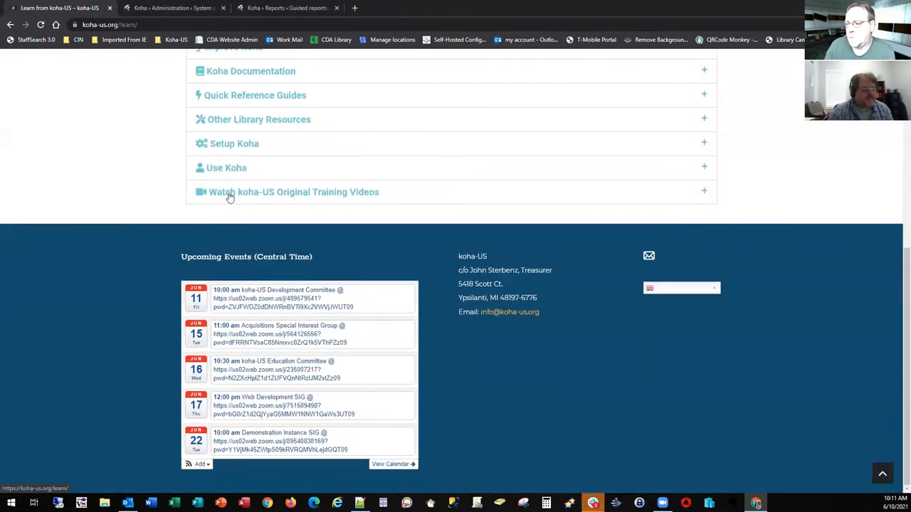
pyautogui.click(294, 192)
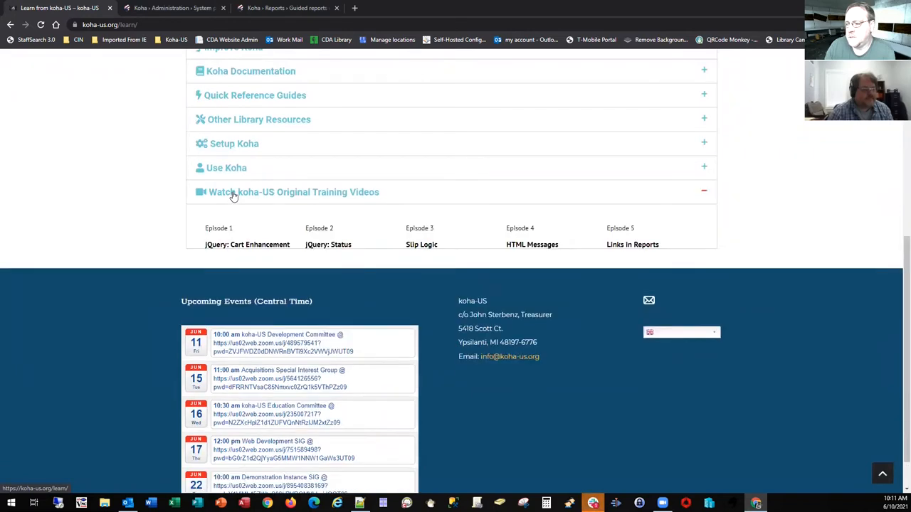
pyautogui.click(293, 191)
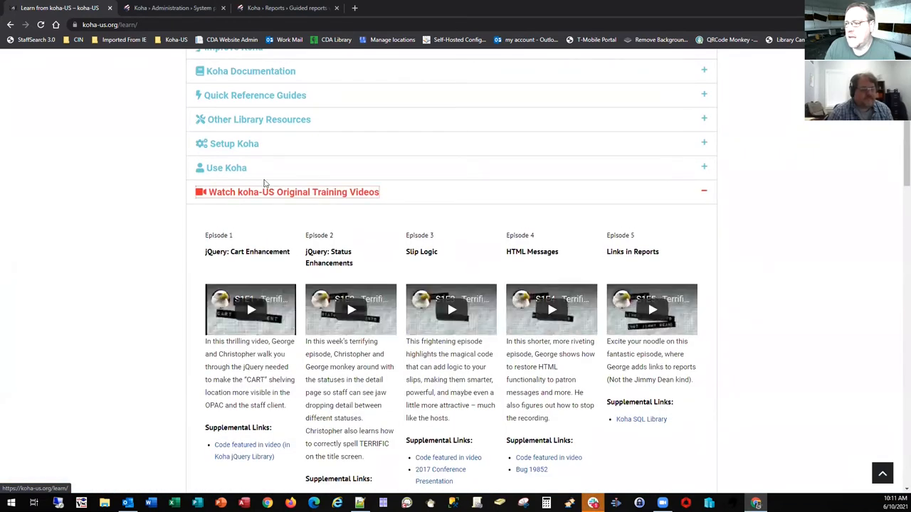
pyautogui.scroll(3)
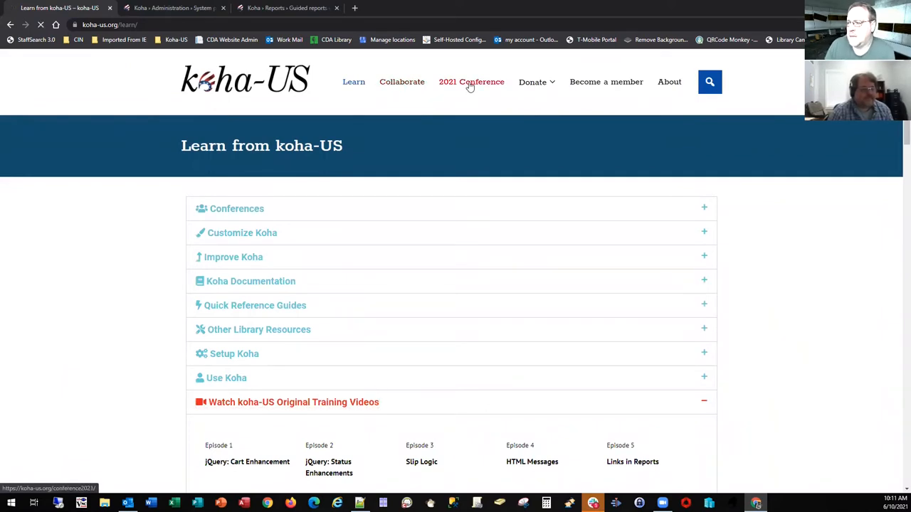
pyautogui.click(472, 81)
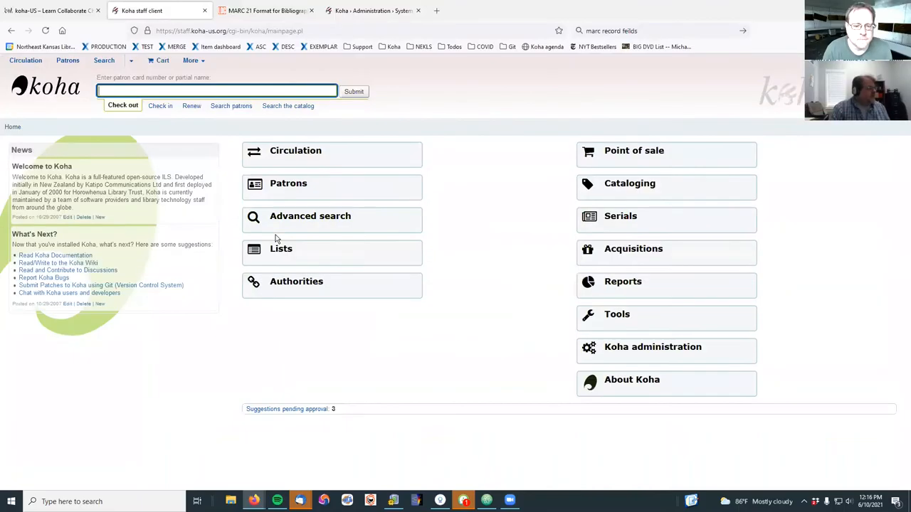
# - Run a catalog search for 'Day of the jackal' to reach its detail record
pyautogui.click(287, 105)
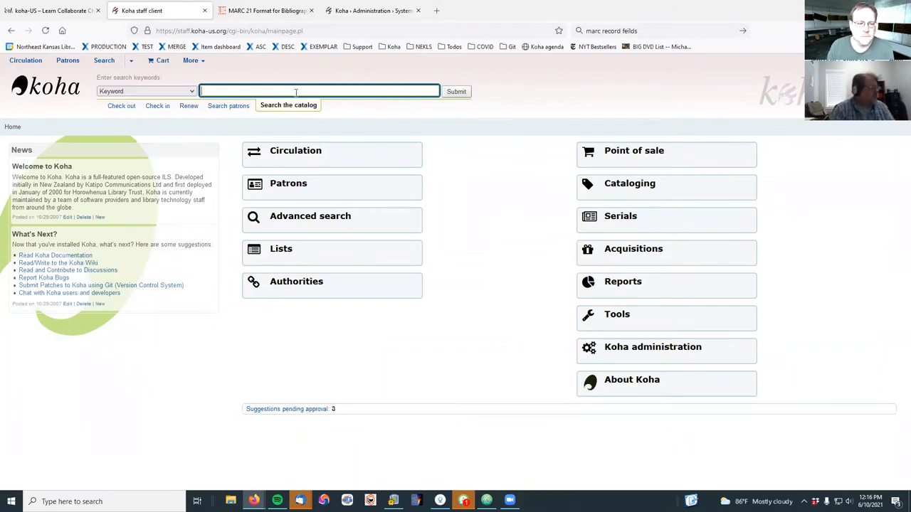
pyautogui.write('D')
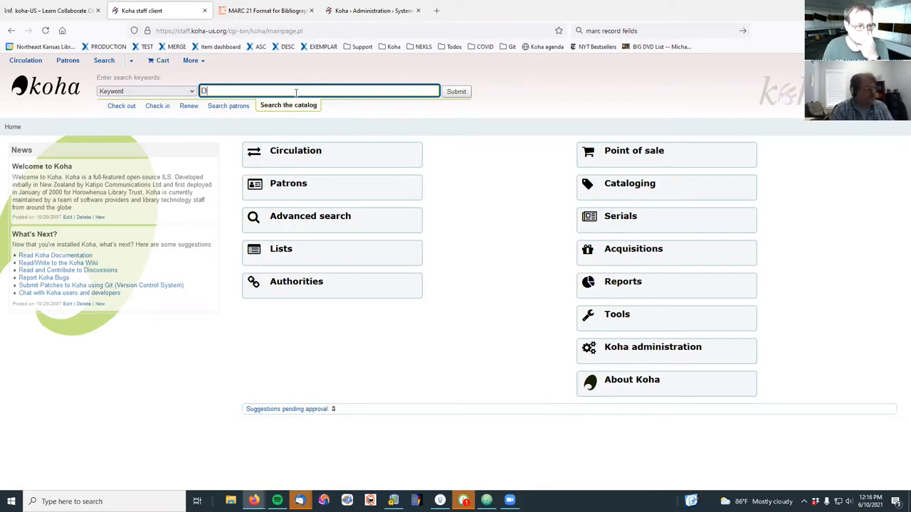
pyautogui.write('ay of the jack')
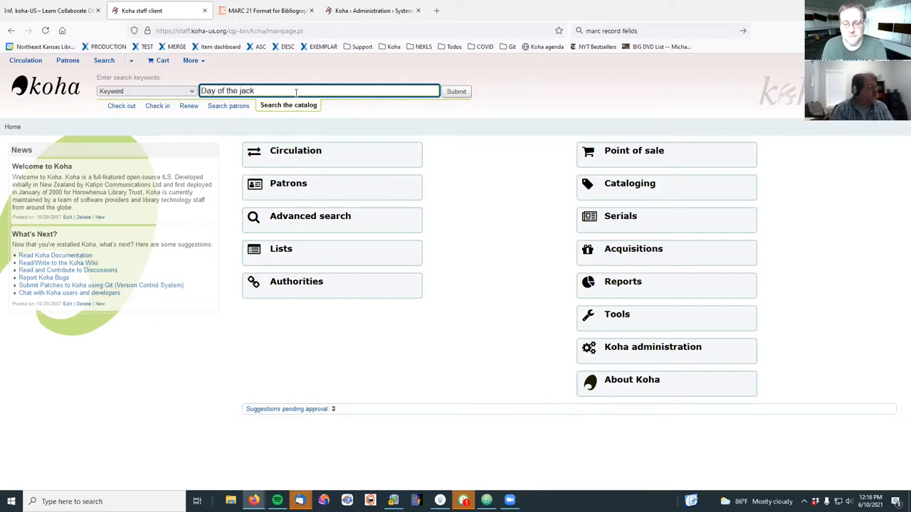
pyautogui.write('al')
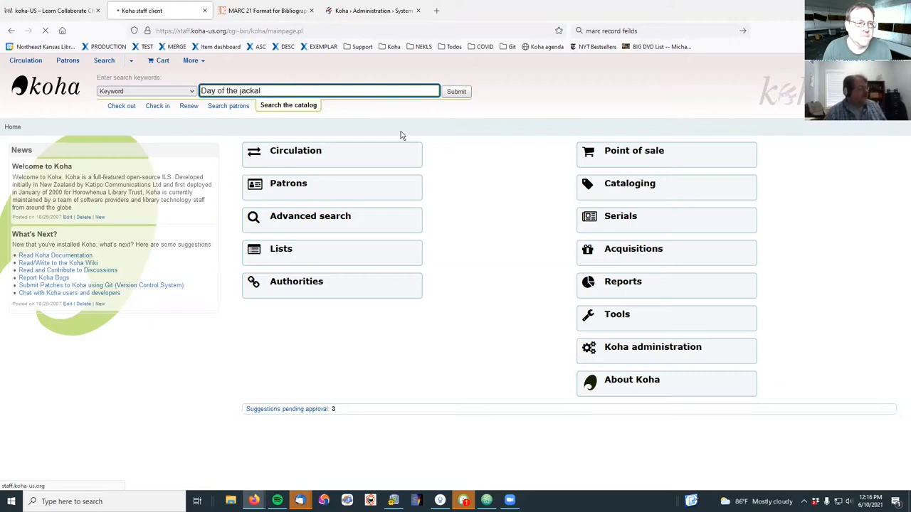
pyautogui.moveTo(490, 108)
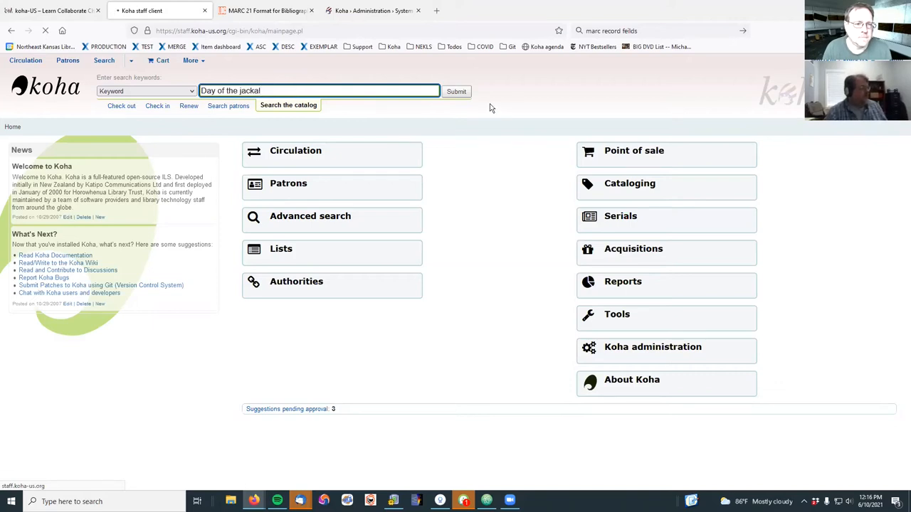
pyautogui.click(456, 91)
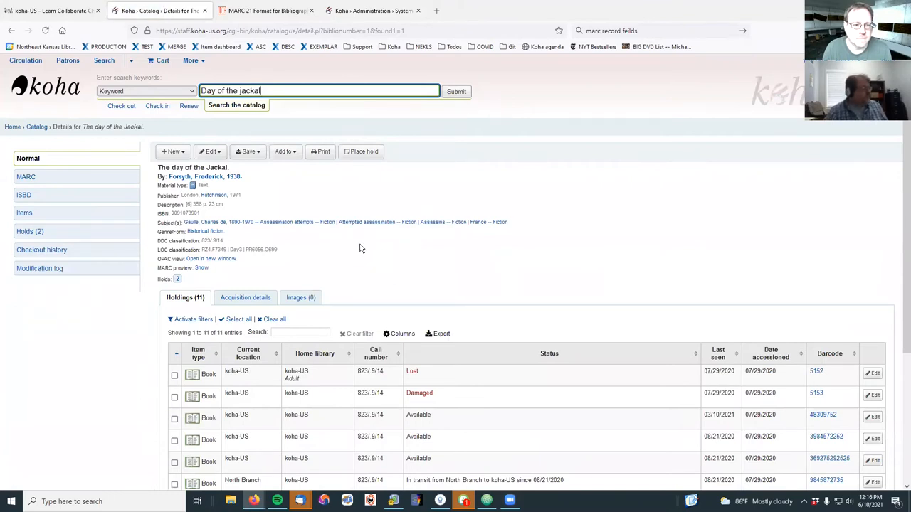
pyautogui.moveTo(598, 225)
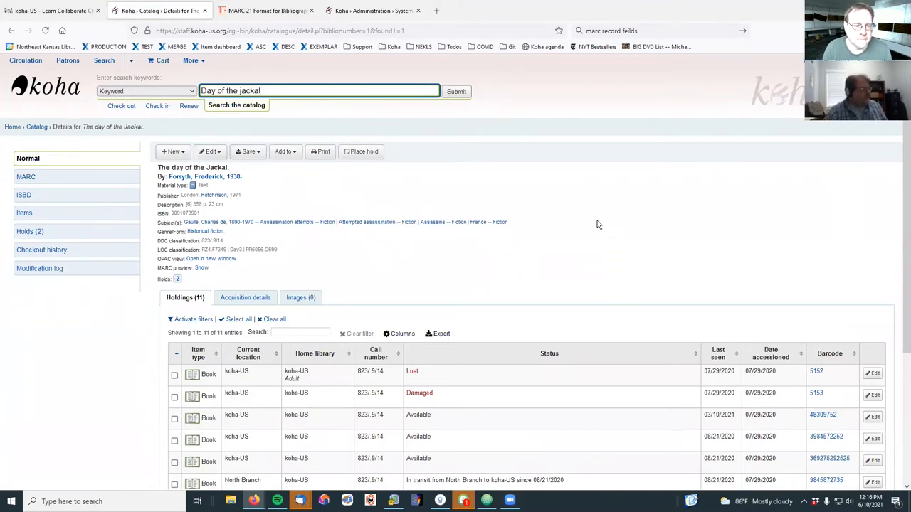
# - Open The Day of the Jackal in the editor, view sections 1 and 0, then cancel
pyautogui.click(210, 151)
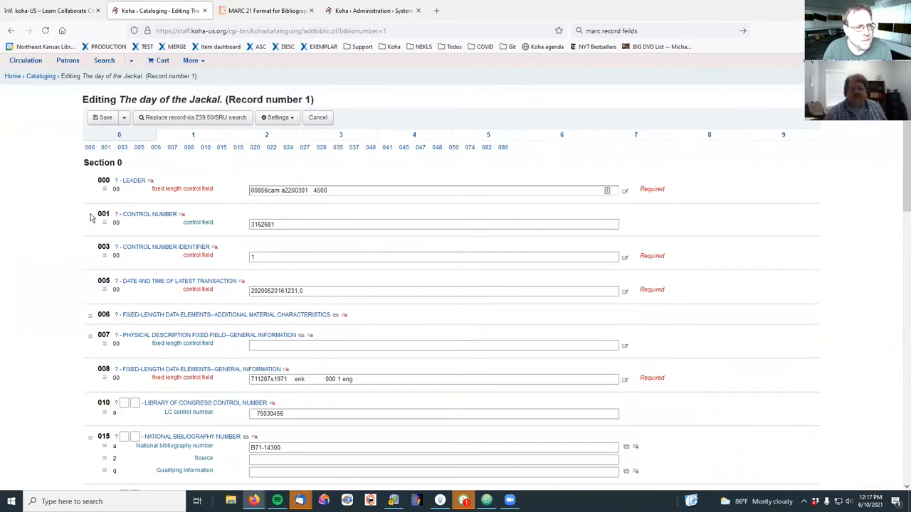
pyautogui.moveTo(69, 212)
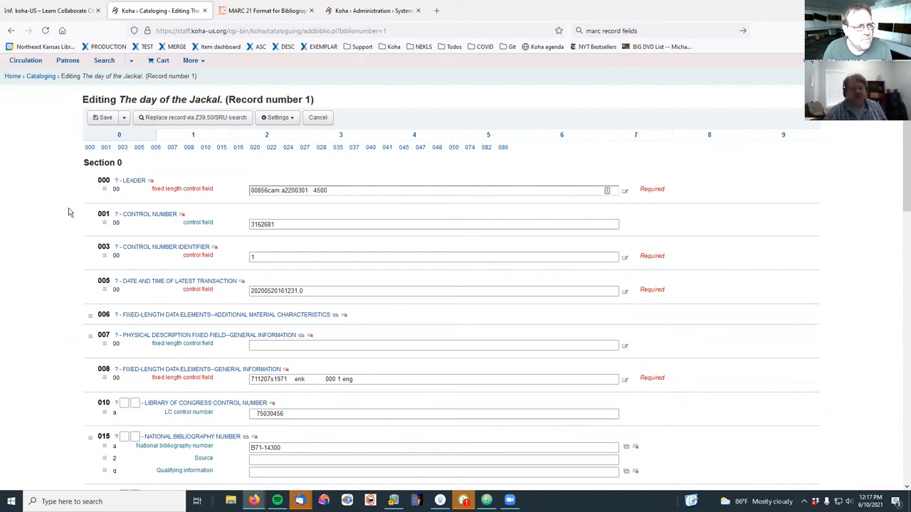
pyautogui.moveTo(82, 215)
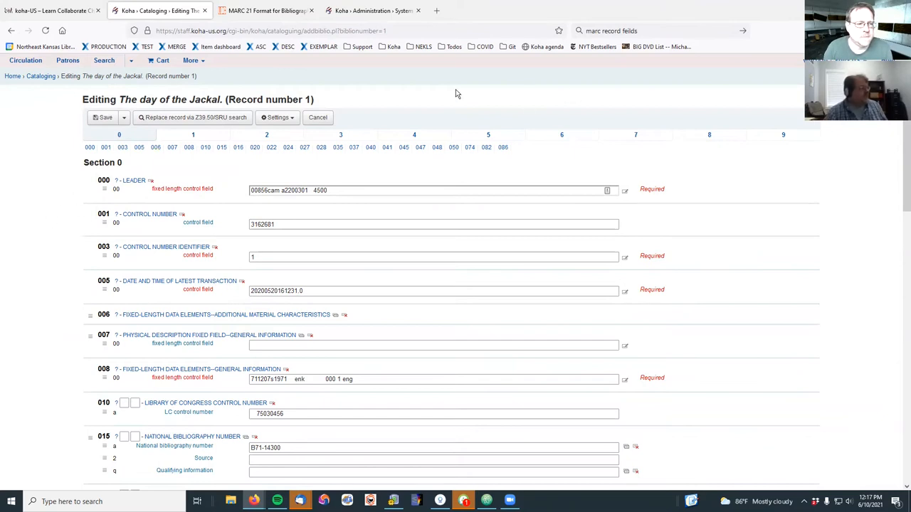
pyautogui.moveTo(636, 134)
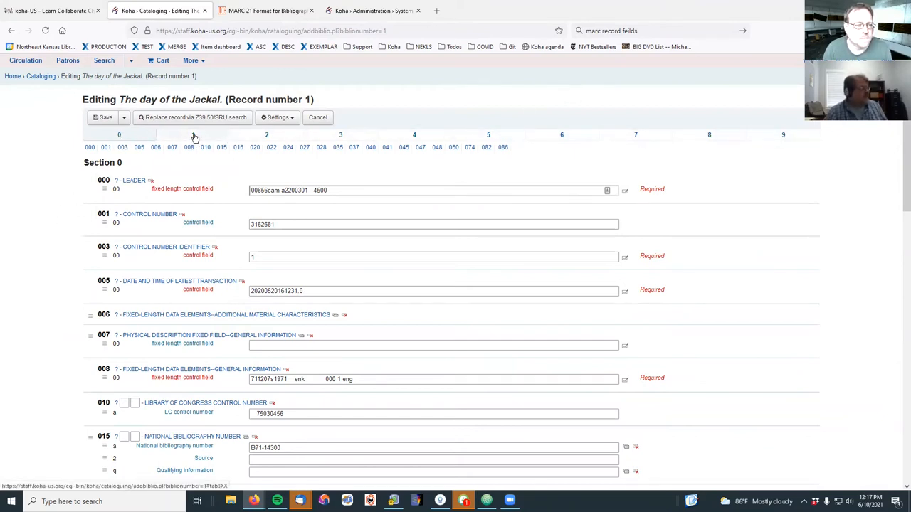
pyautogui.click(193, 134)
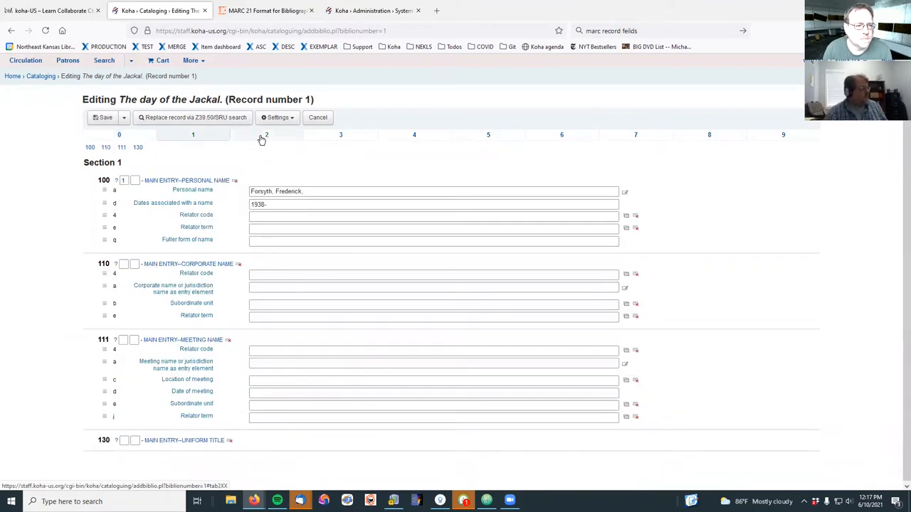
pyautogui.click(415, 134)
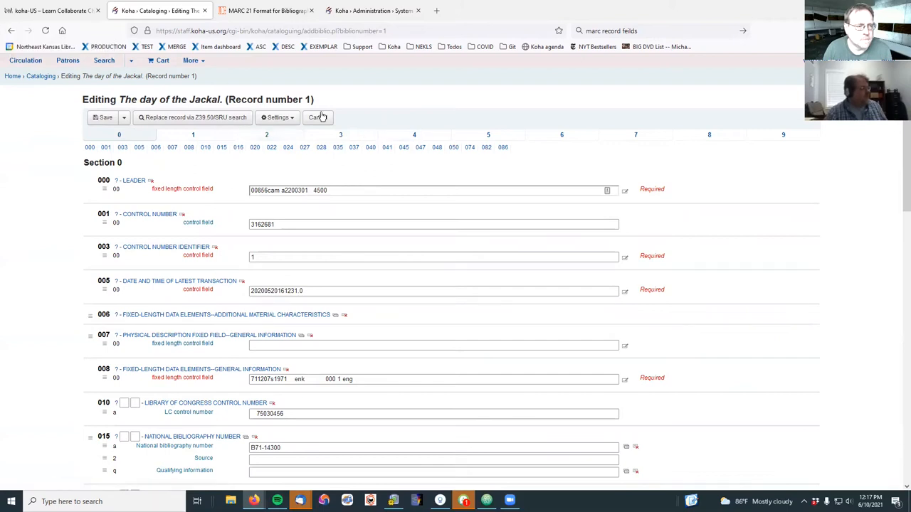
pyautogui.click(317, 117)
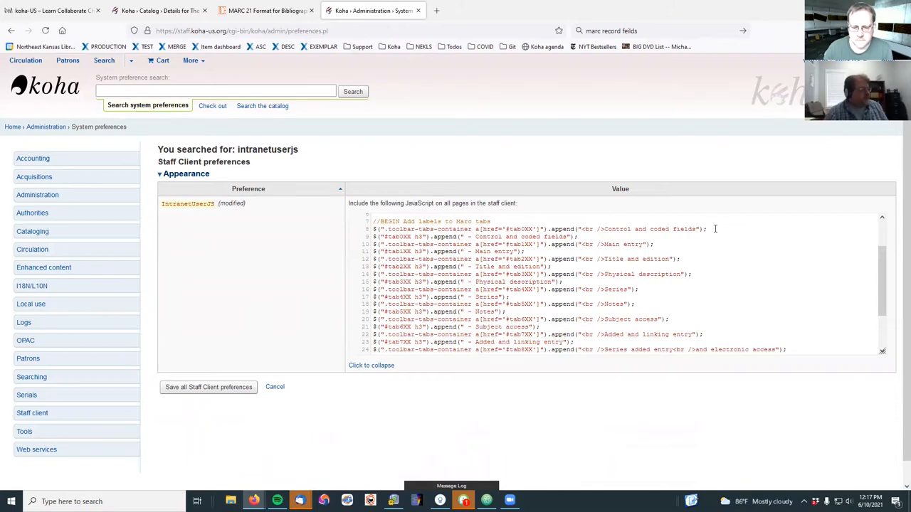
pyautogui.moveTo(717, 230)
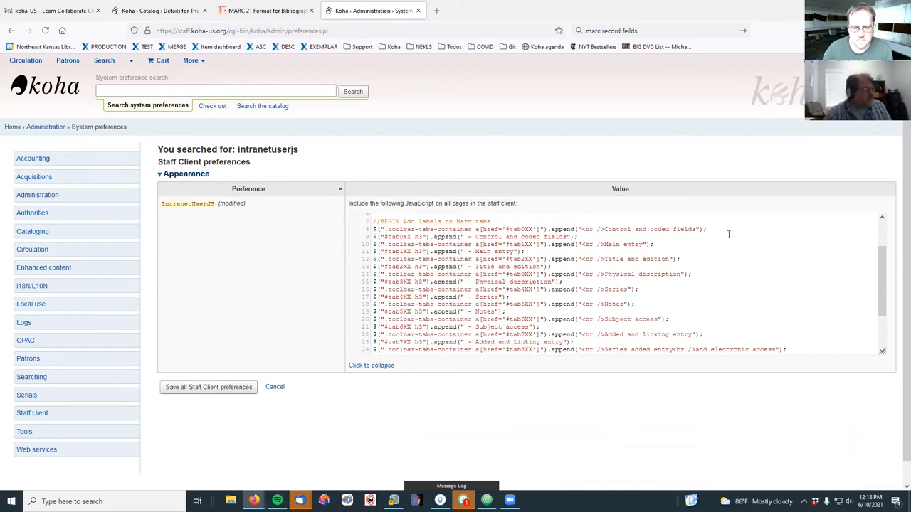
pyautogui.moveTo(735, 240)
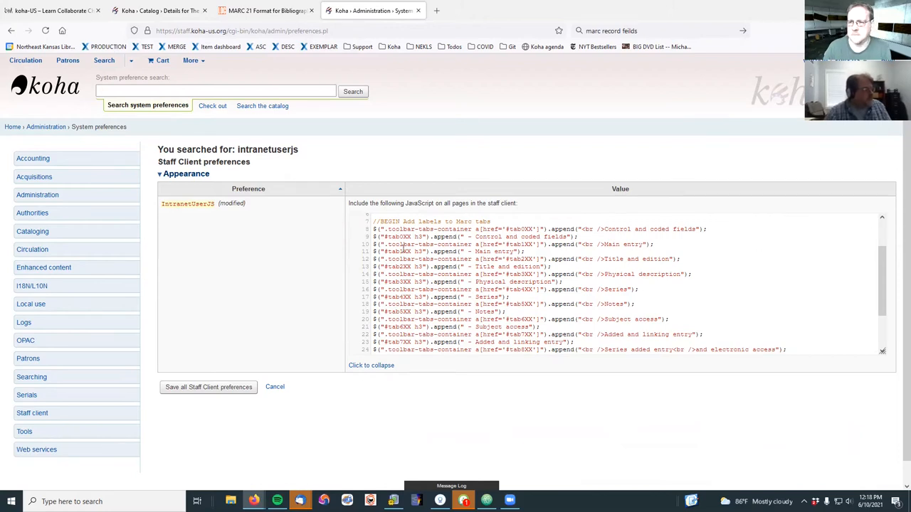
# - Select the toolbar-tabs-container class name in the IntranetUserJS code, then return to the record details
pyautogui.doubleClick(398, 228)
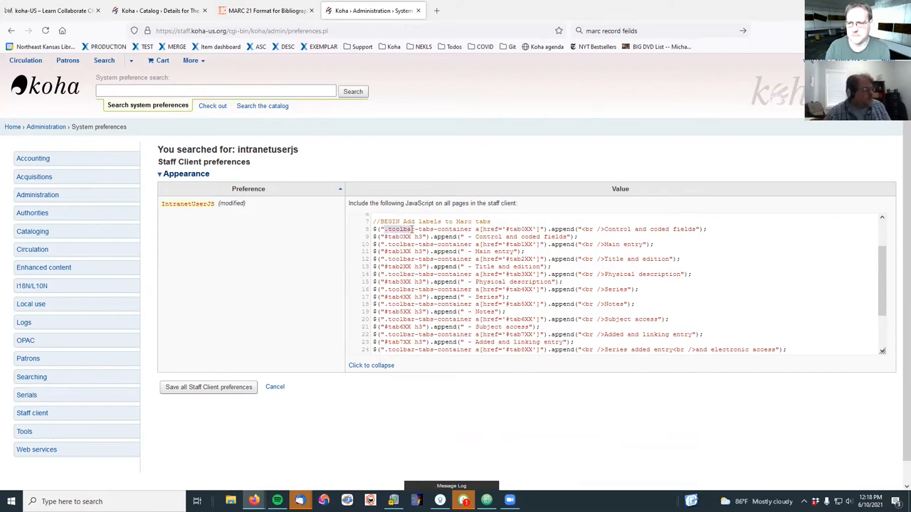
pyautogui.doubleClick(420, 229)
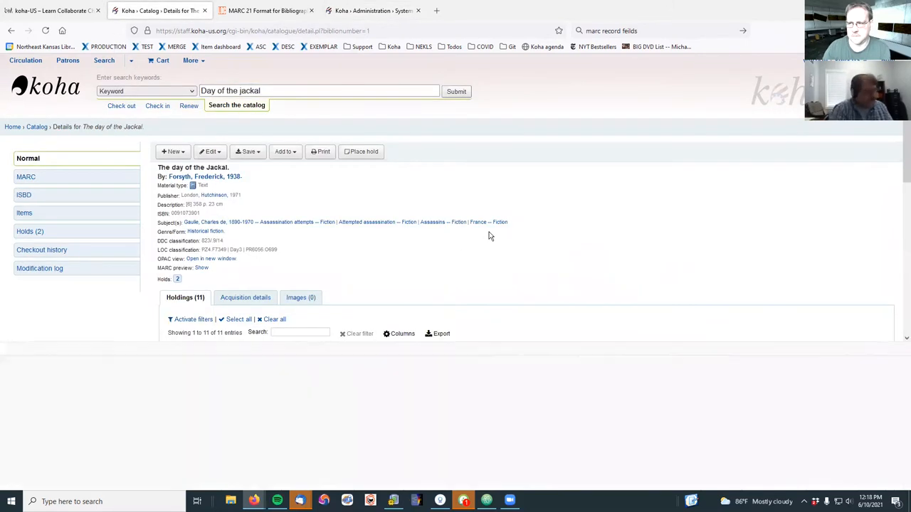
# - Return to The Day of the Jackal details and open it in the MARC editor on Section 0
pyautogui.press('F12')
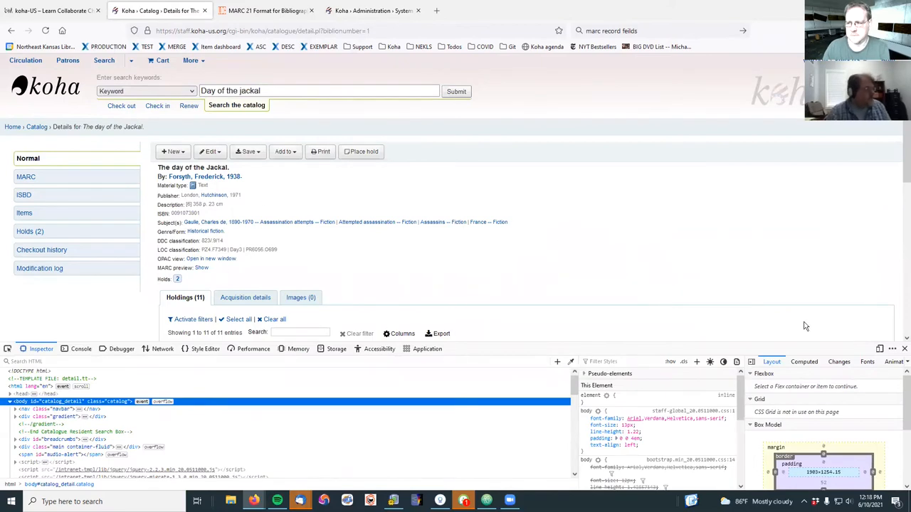
pyautogui.click(370, 10)
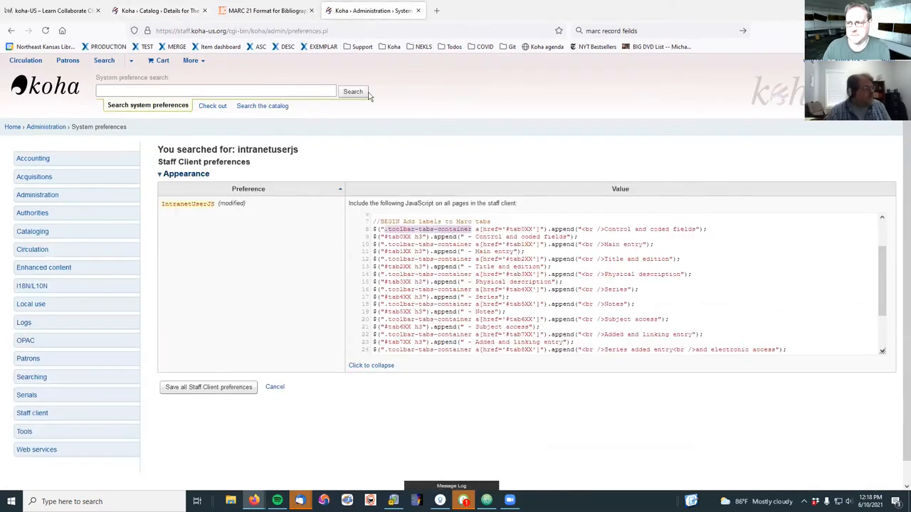
pyautogui.click(157, 11)
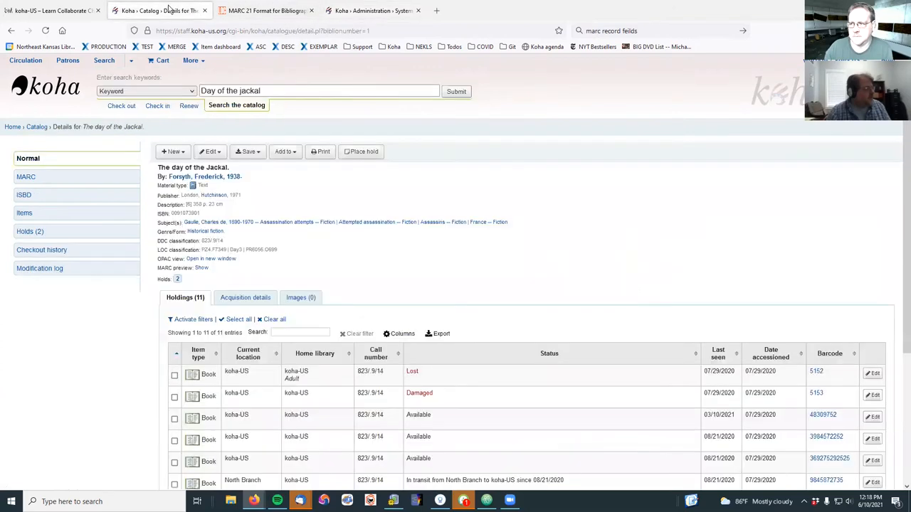
pyautogui.click(210, 152)
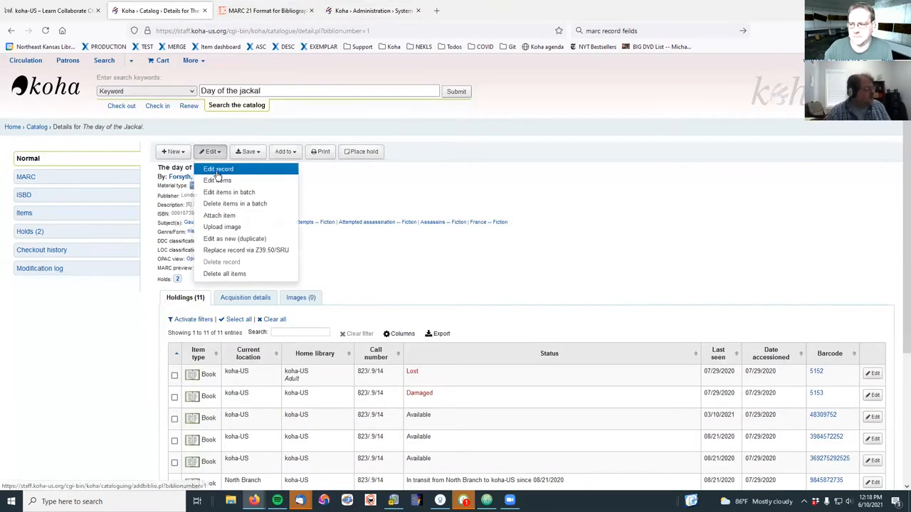
pyautogui.click(217, 168)
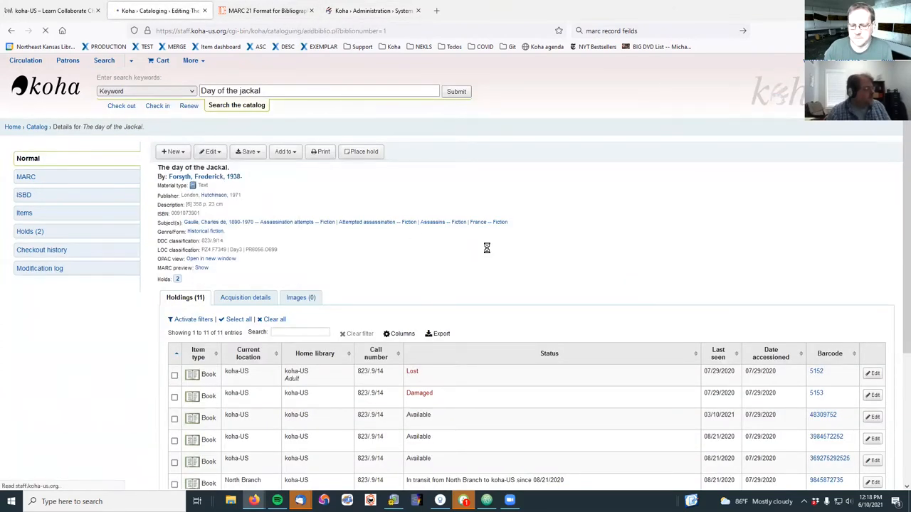
pyautogui.click(209, 151)
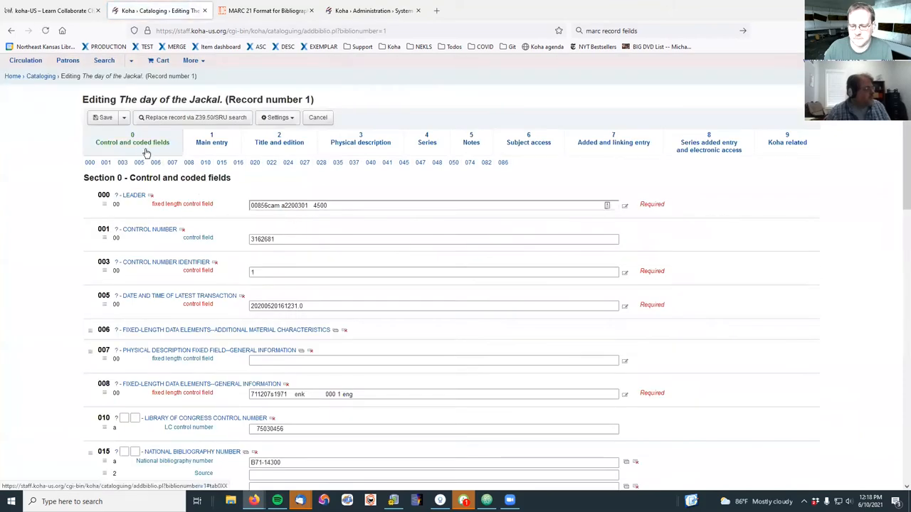
pyautogui.moveTo(122, 152)
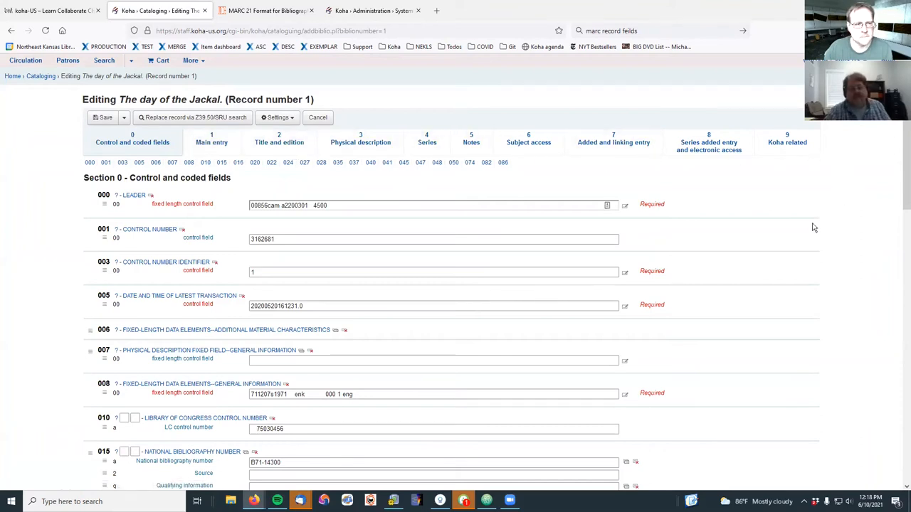
pyautogui.moveTo(378, 88)
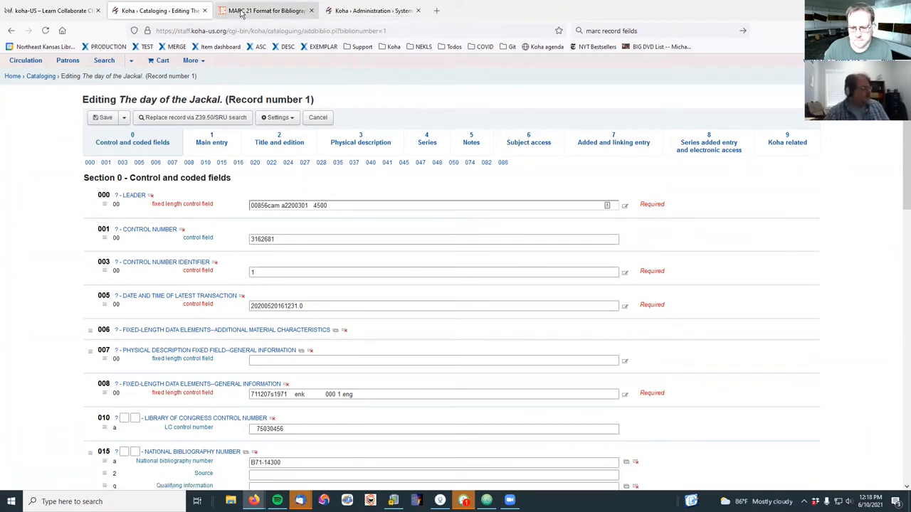
# - Glance at the MARC 21 format page, then inspect the editor's section tab markup
pyautogui.click(265, 10)
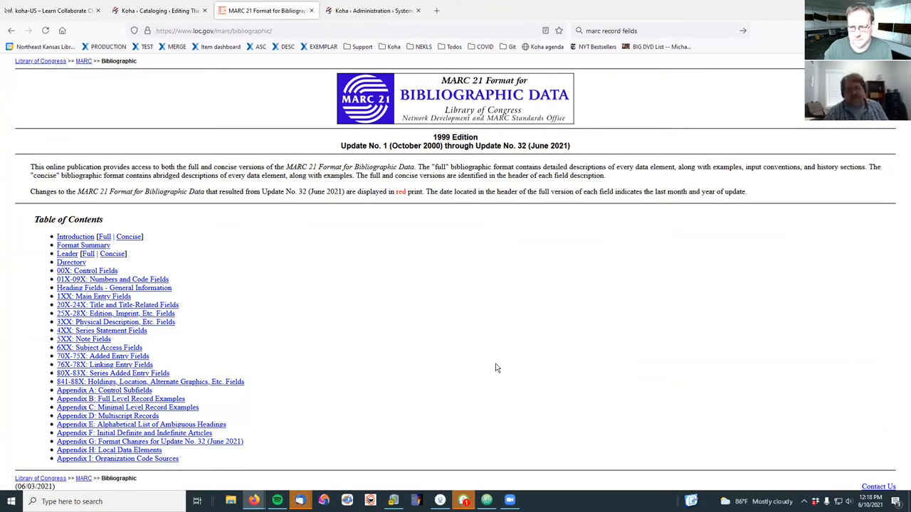
pyautogui.moveTo(229, 20)
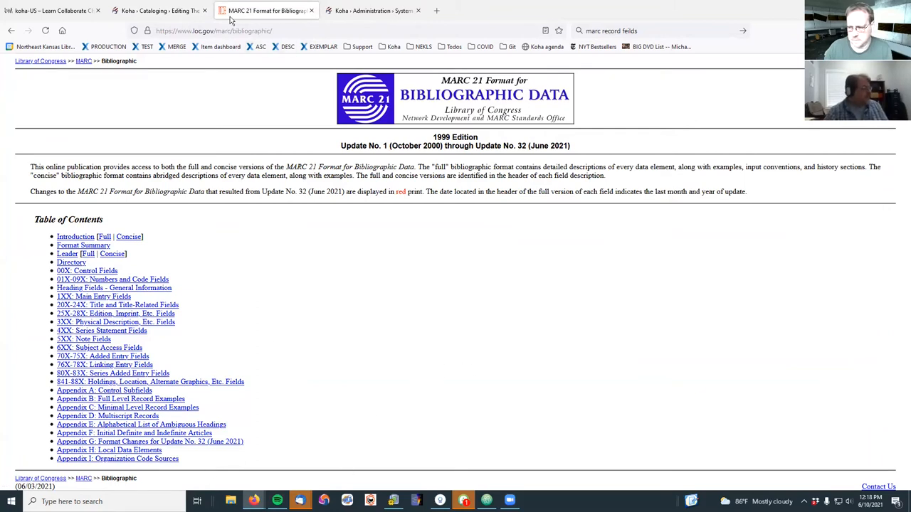
pyautogui.click(157, 10)
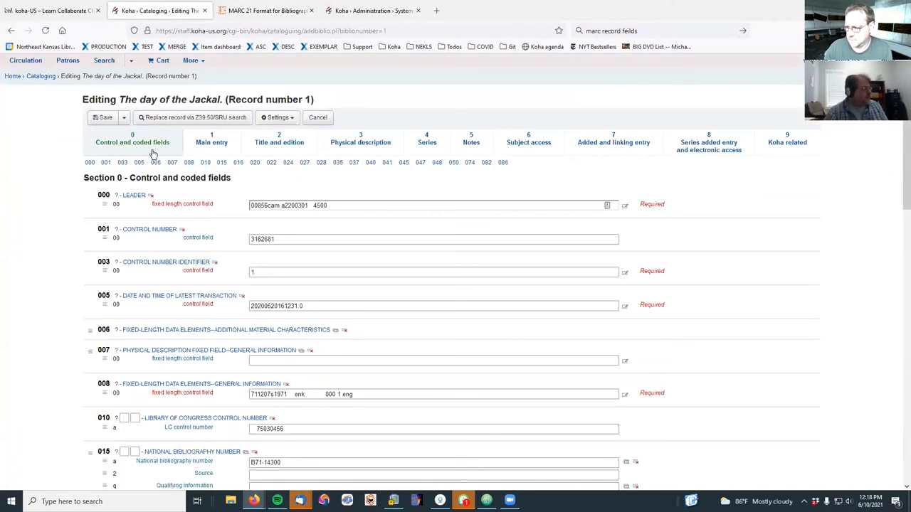
pyautogui.click(265, 10)
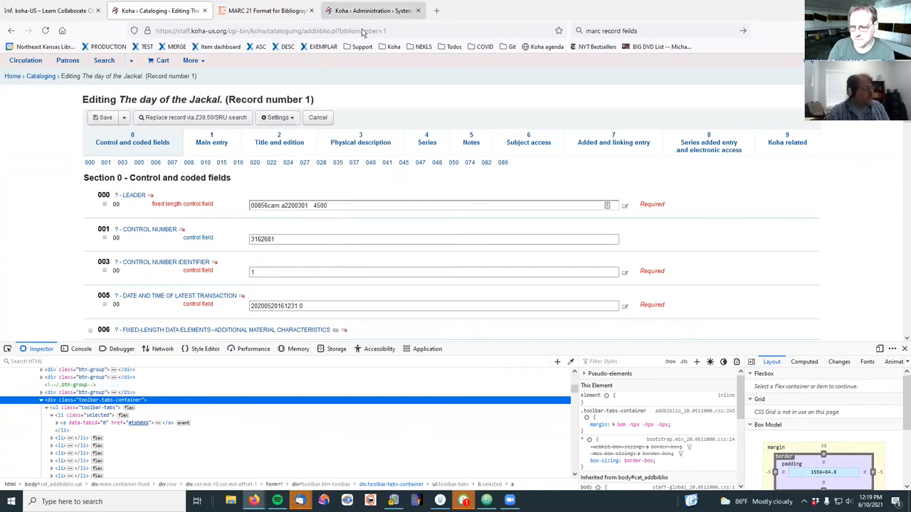
pyautogui.click(370, 10)
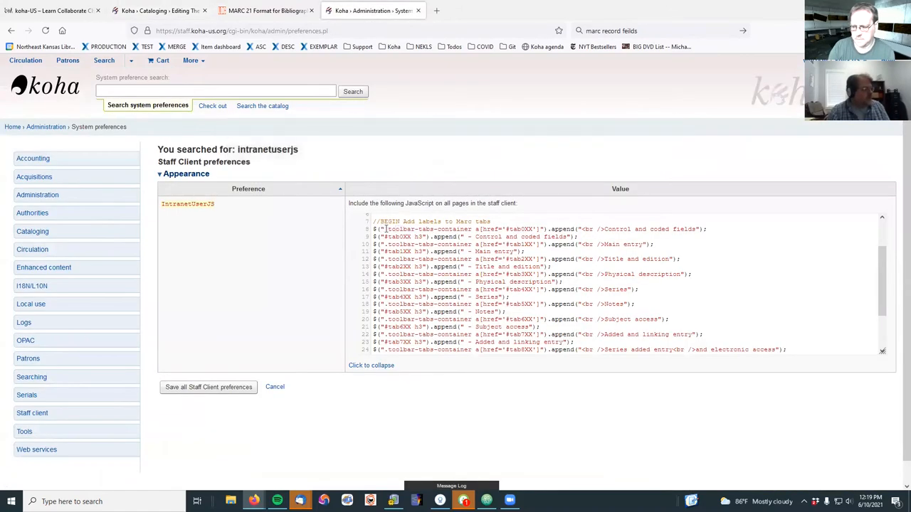
pyautogui.doubleClick(427, 229)
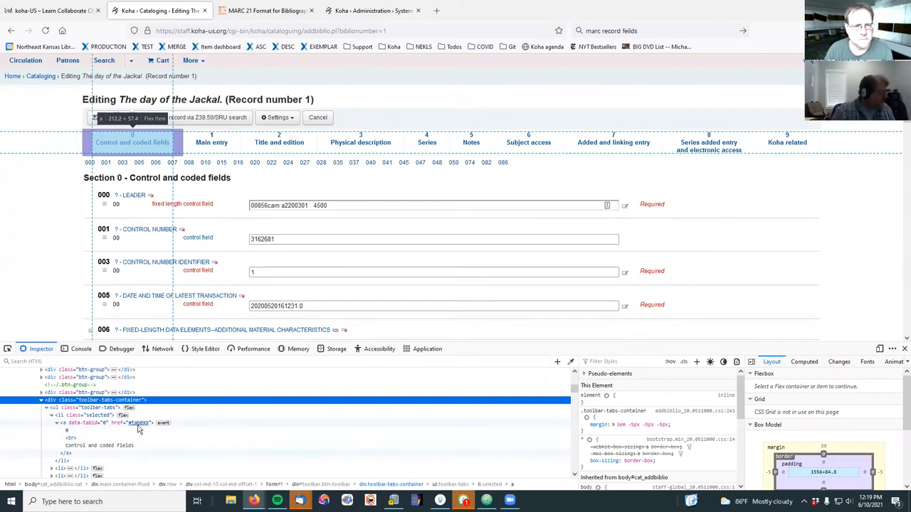
pyautogui.click(373, 10)
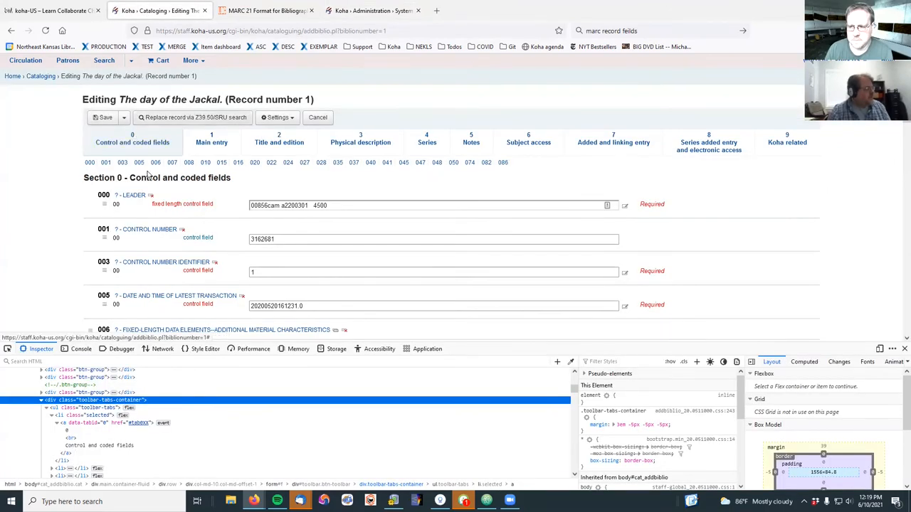
pyautogui.click(370, 11)
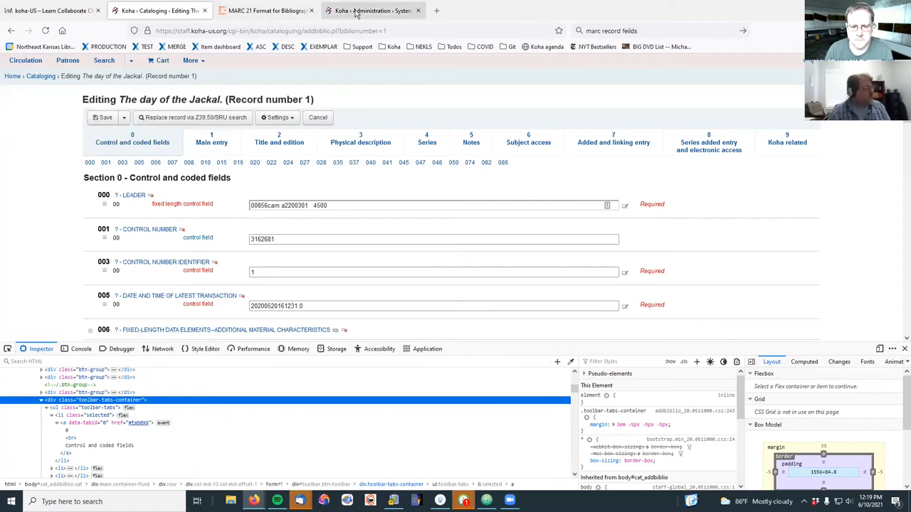
pyautogui.click(374, 10)
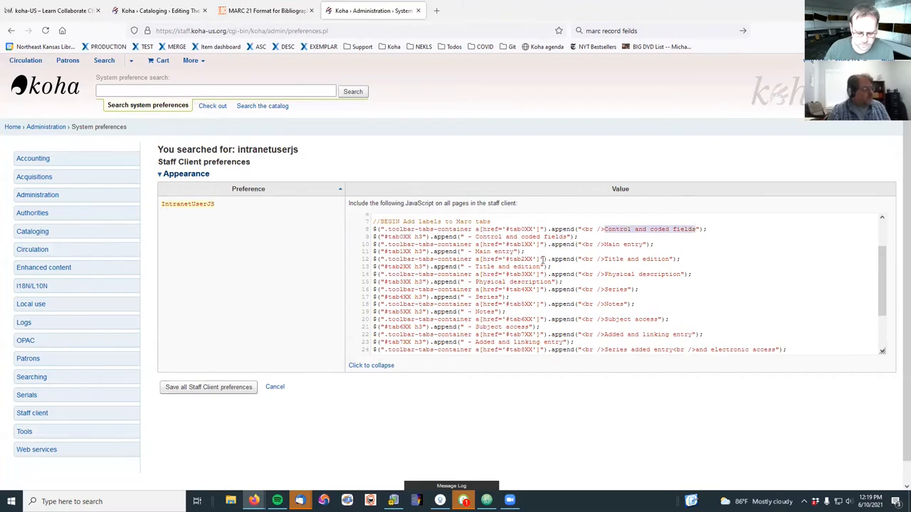
pyautogui.moveTo(510, 273)
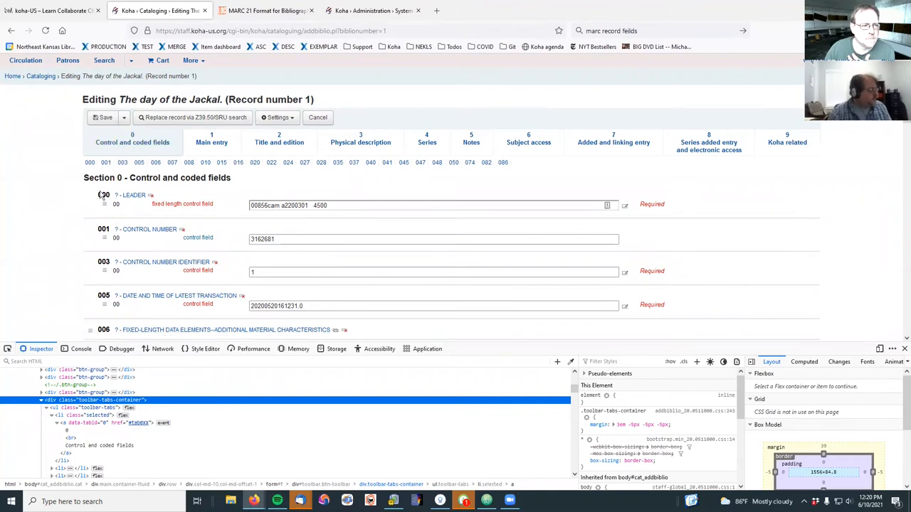
# - Step through the Main entry and Title and edition sections, returning to control fields
pyautogui.doubleClick(139, 177)
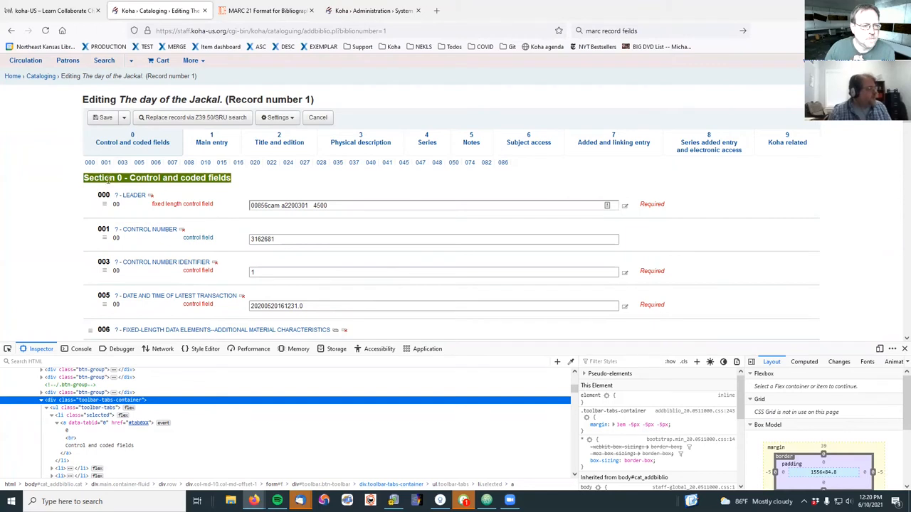
pyautogui.click(212, 142)
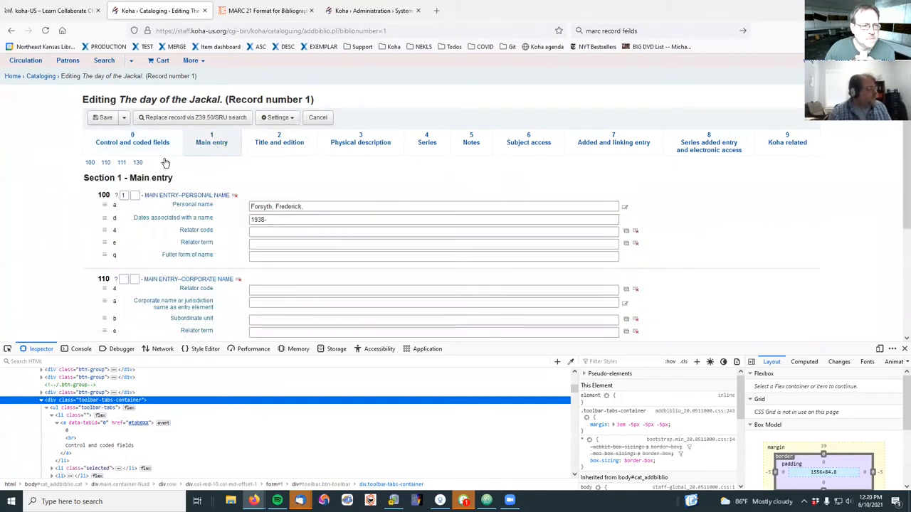
pyautogui.click(279, 142)
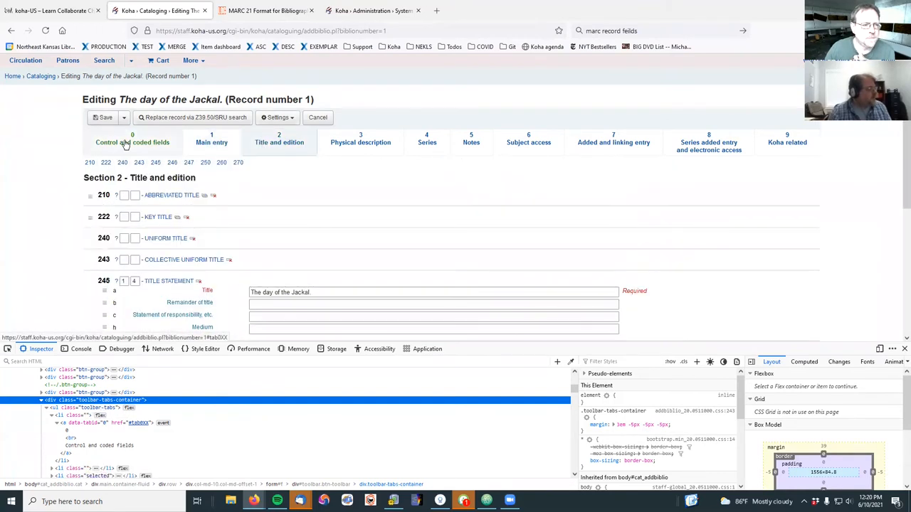
pyautogui.click(132, 142)
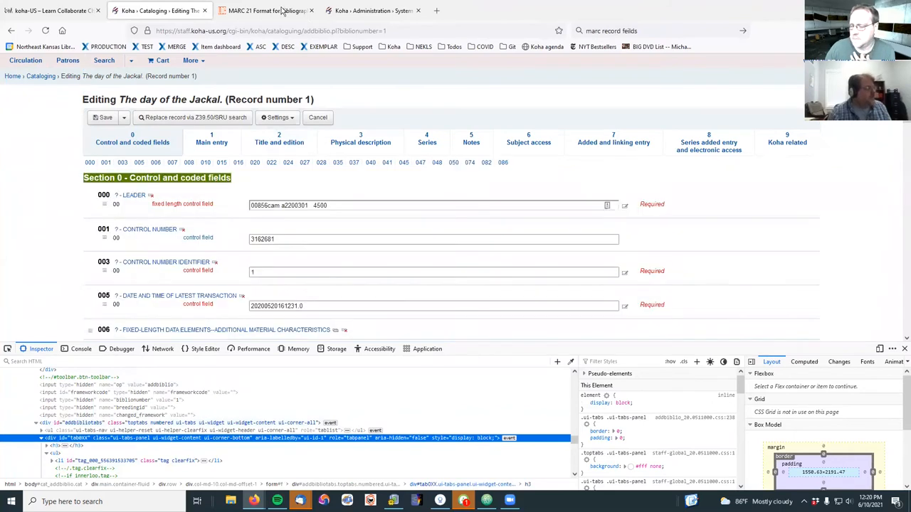
# - Review the IntranetUserJS label-appending code and highlight 'Control and coded fields'
pyautogui.click(373, 10)
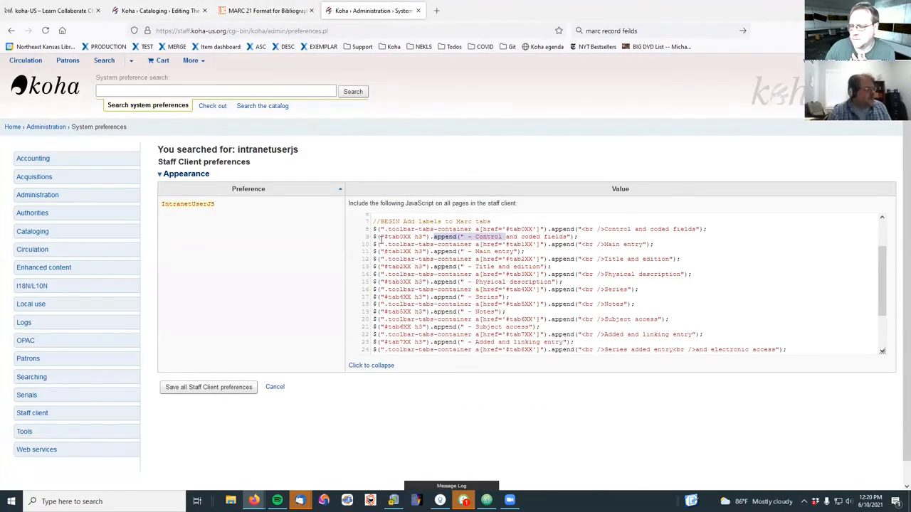
pyautogui.click(470, 237)
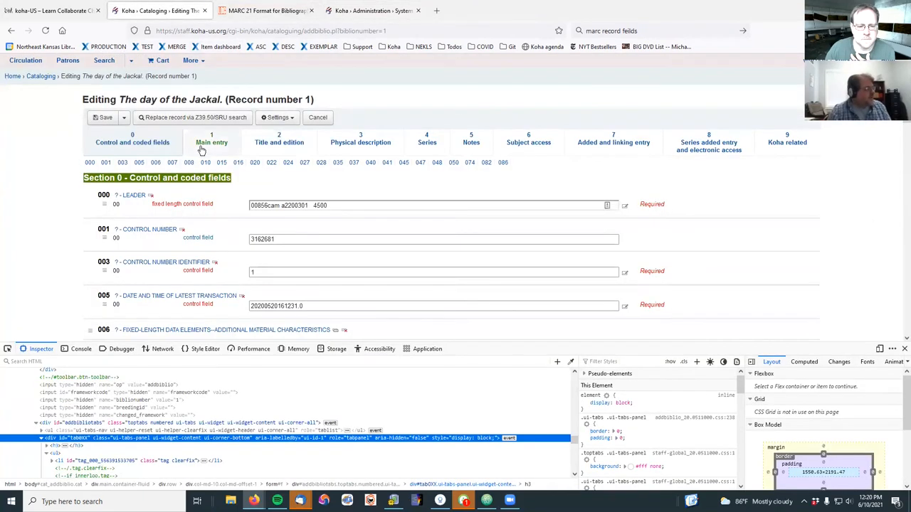
pyautogui.click(279, 142)
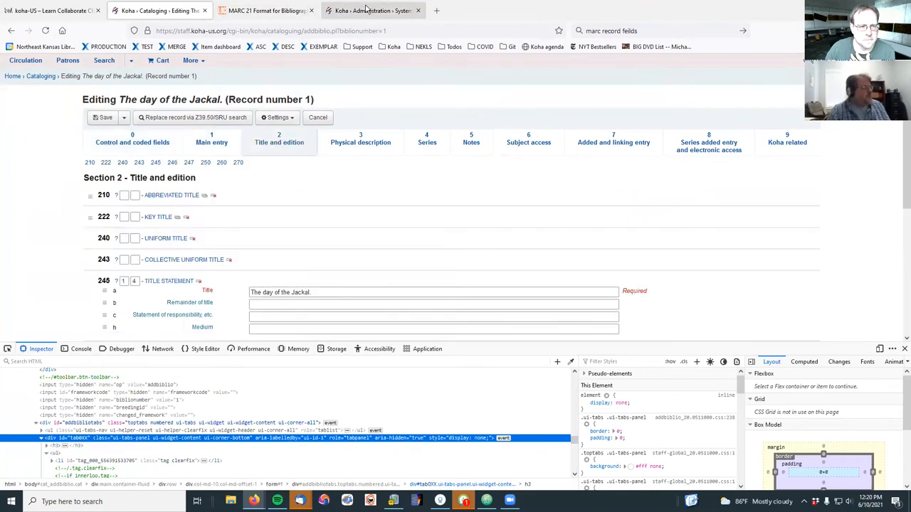
pyautogui.click(374, 10)
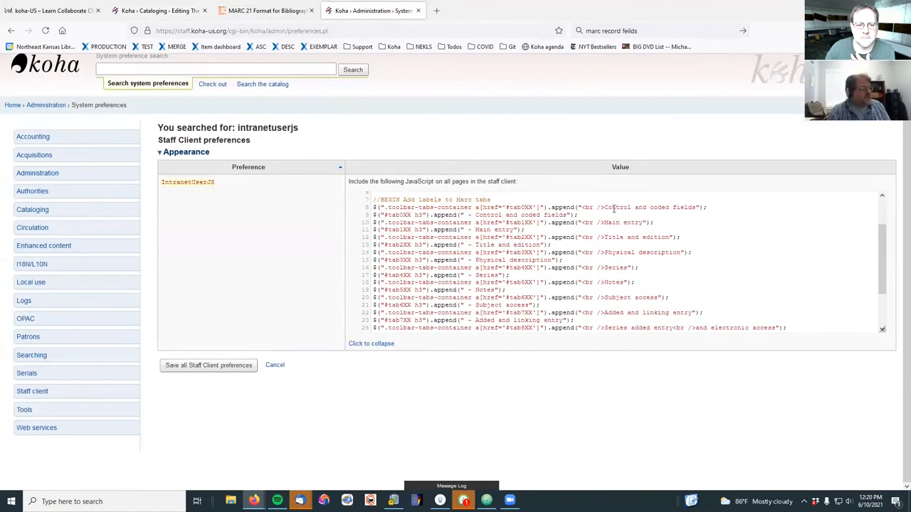
pyautogui.doubleClick(652, 207)
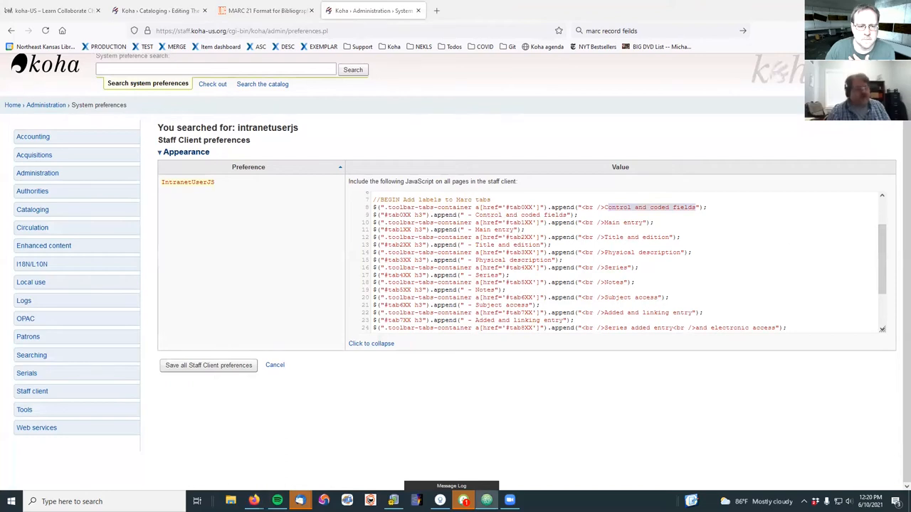
pyautogui.moveTo(229, 383)
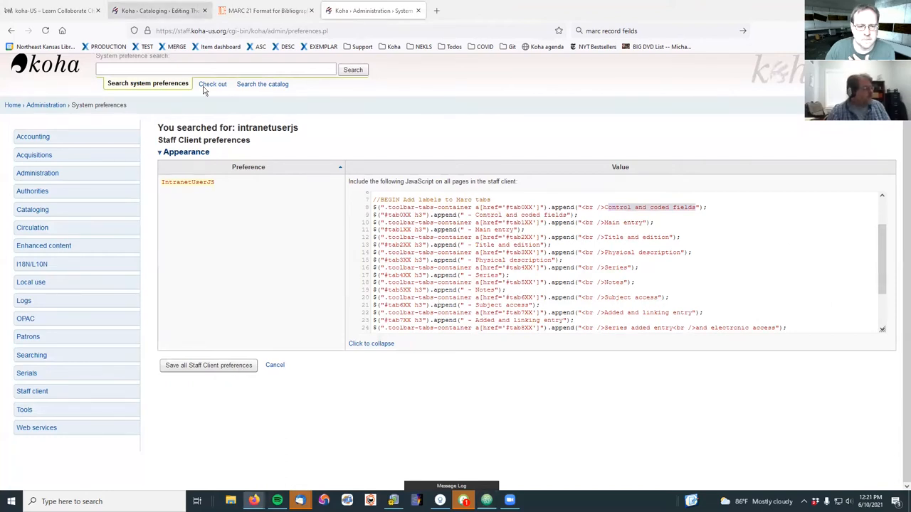
# - View Physical description, Series, Notes, then Section 8 series added entry fields in the editor
pyautogui.click(157, 10)
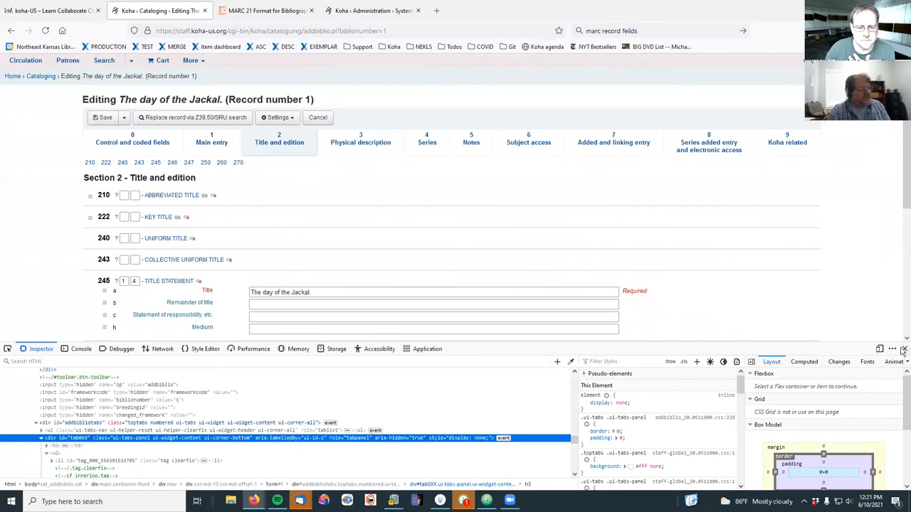
pyautogui.click(361, 142)
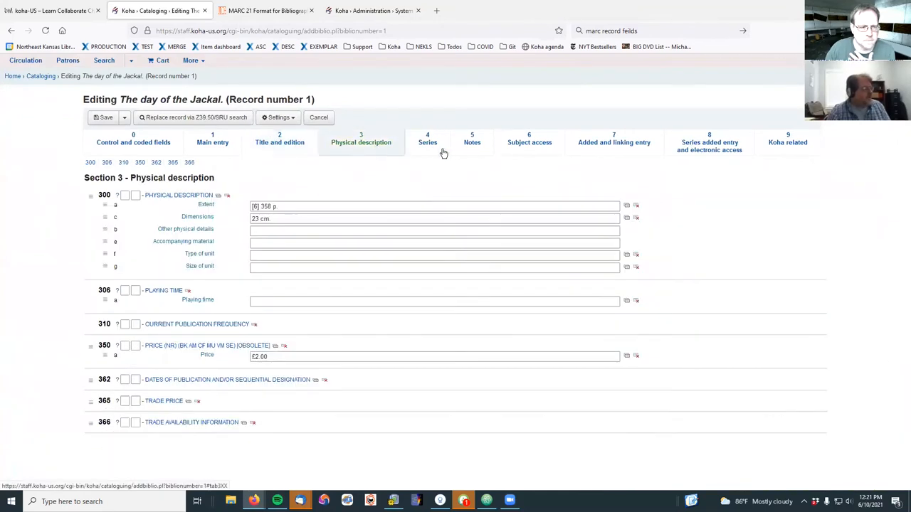
pyautogui.click(427, 138)
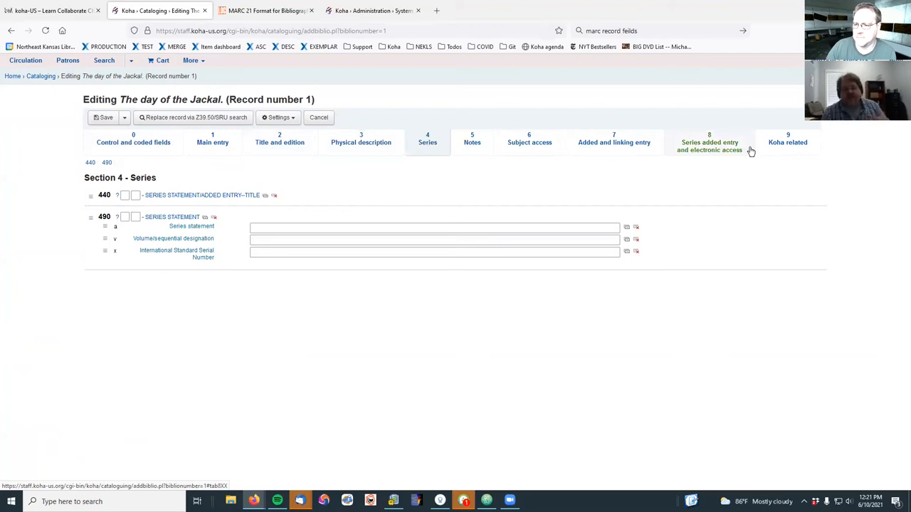
pyautogui.moveTo(705, 146)
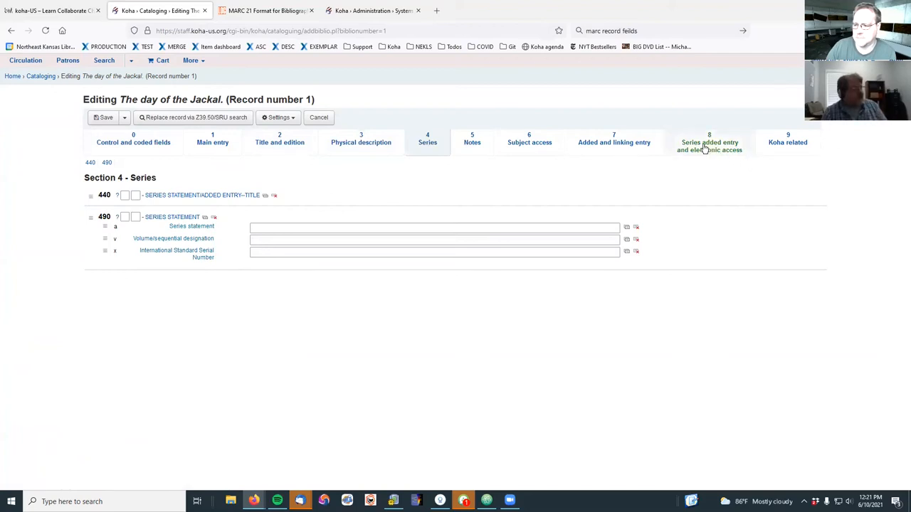
pyautogui.click(471, 142)
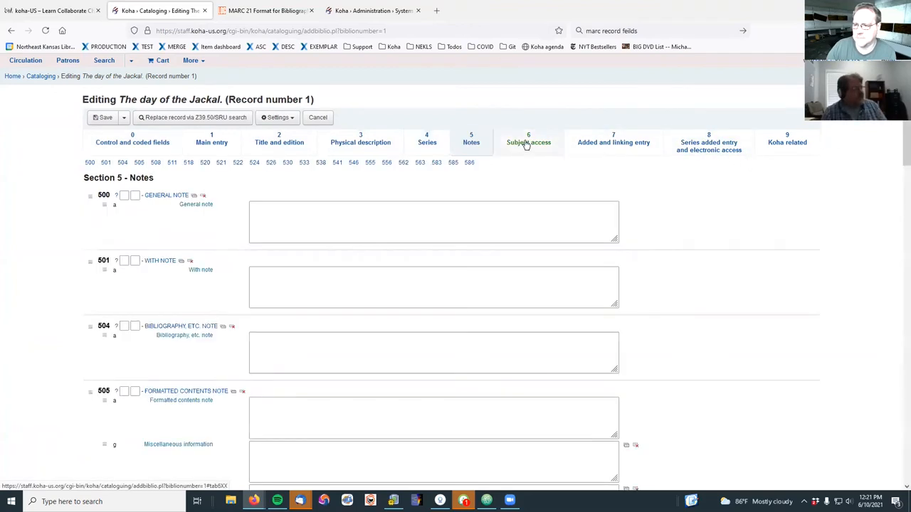
pyautogui.click(709, 142)
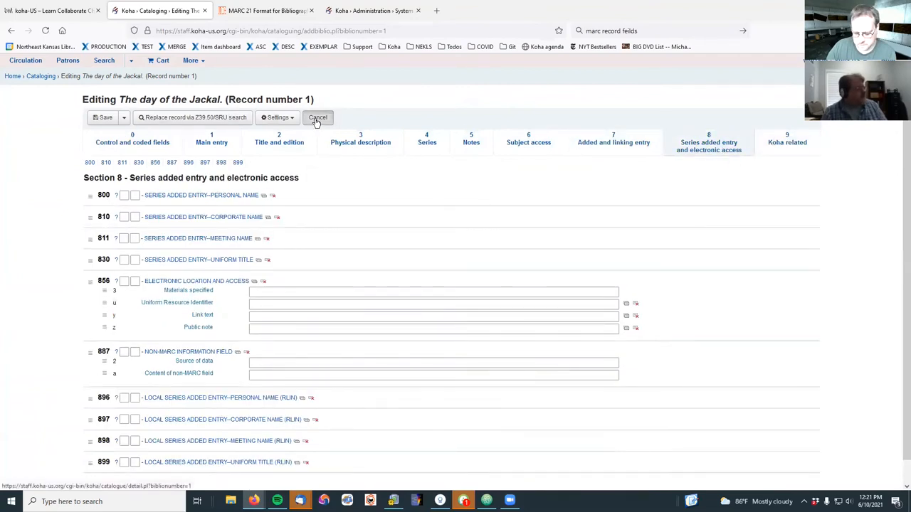
# - Cancel the record edit and save all Staff Client preferences on the IntranetUserJS page
pyautogui.click(318, 117)
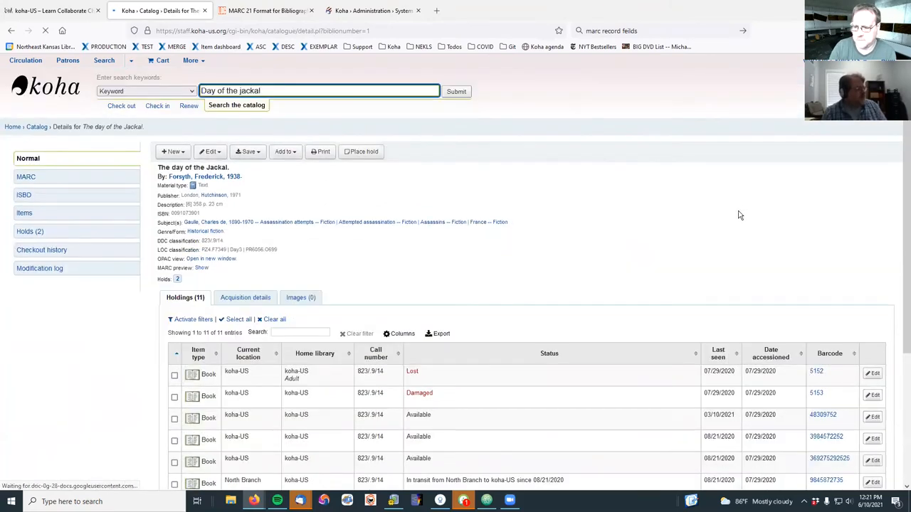
pyautogui.click(370, 10)
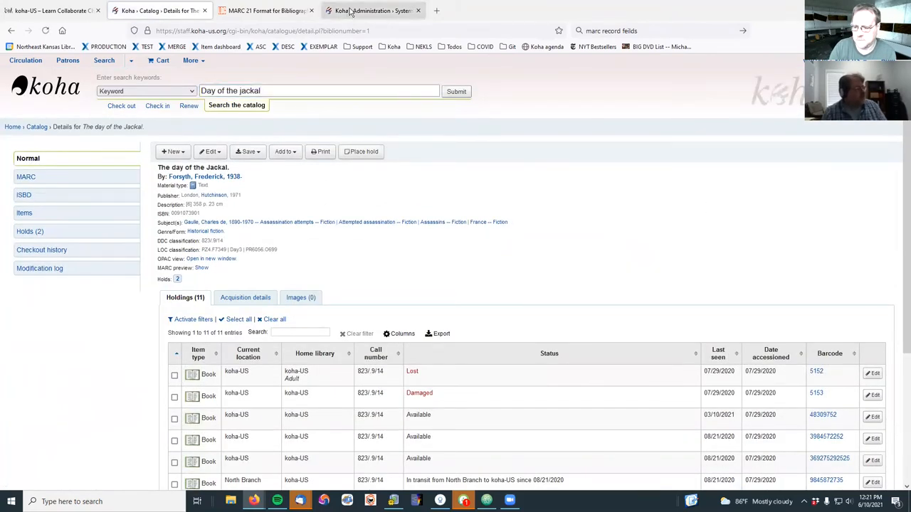
pyautogui.click(374, 10)
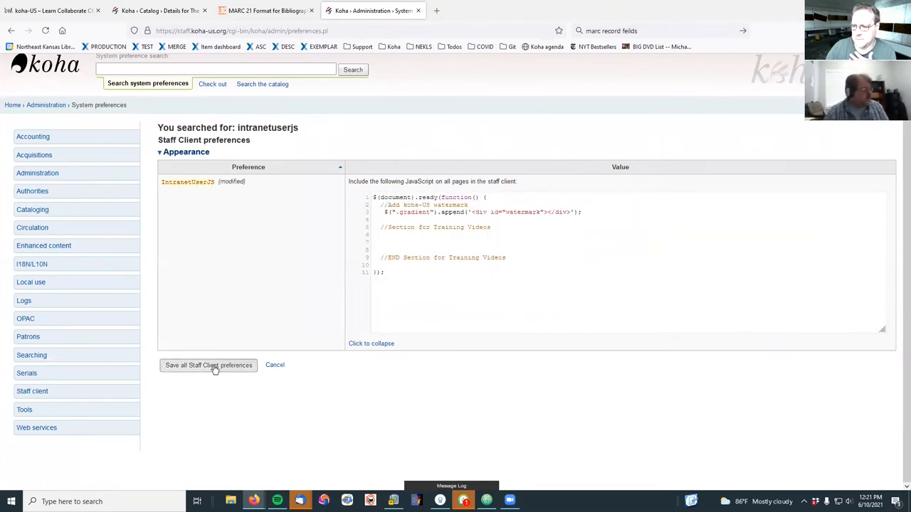
pyautogui.click(208, 365)
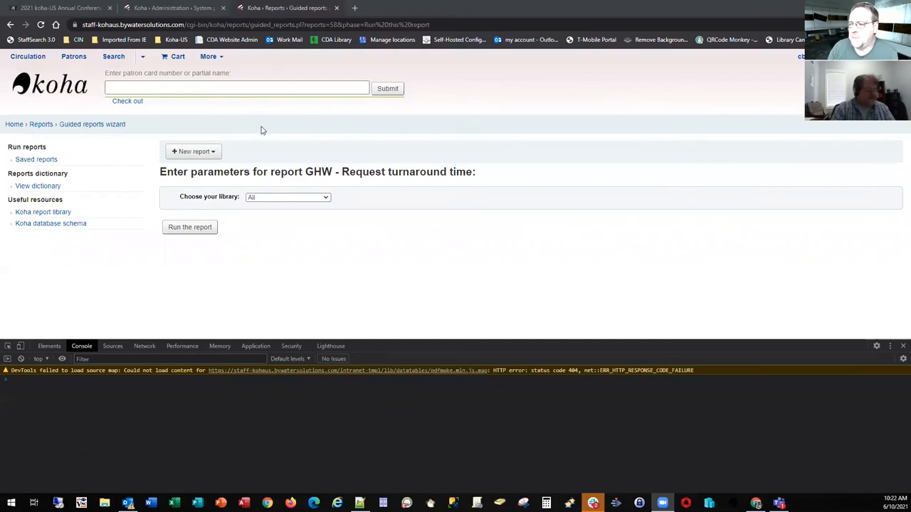
pyautogui.moveTo(264, 112)
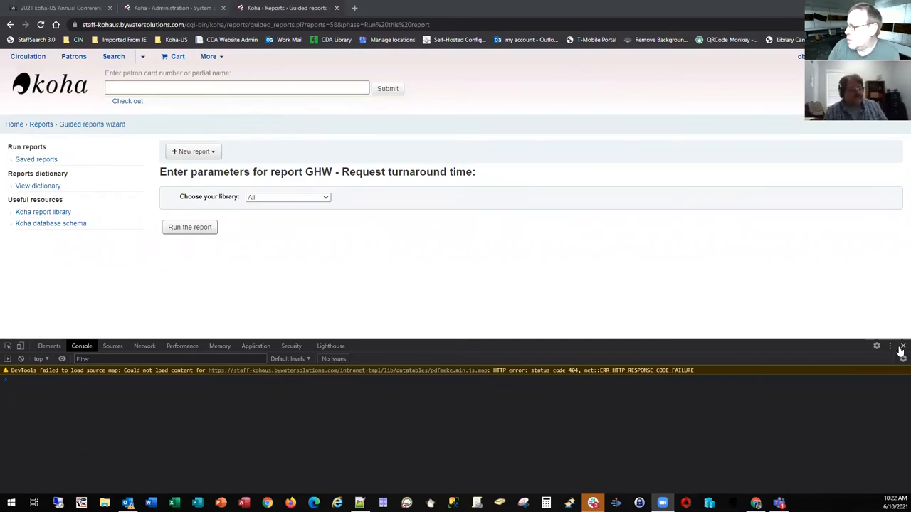
# - Close DevTools and open the 'Choose your library' list for the Request turnaround time report
pyautogui.click(901, 347)
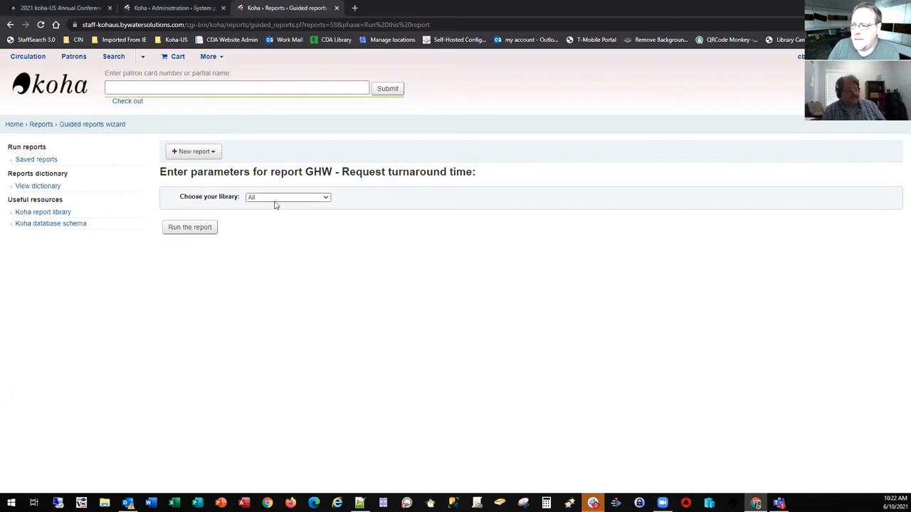
pyautogui.click(288, 197)
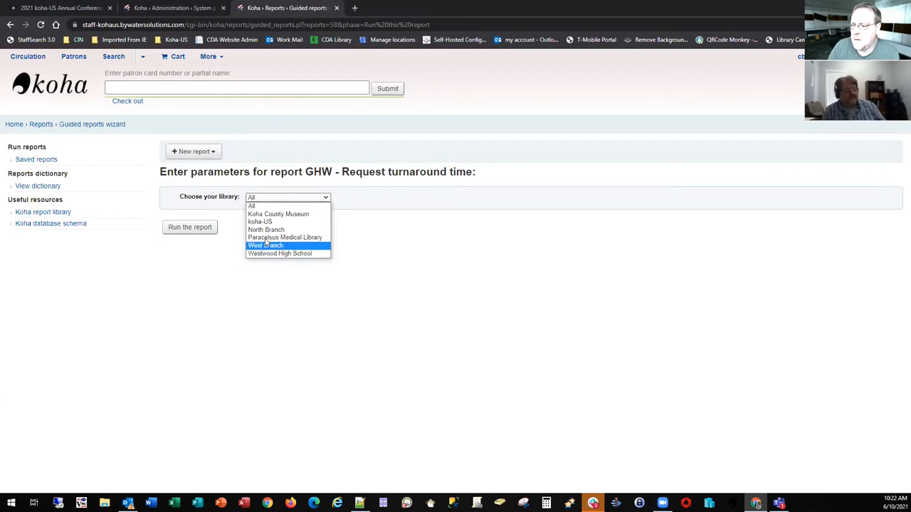
pyautogui.moveTo(278, 214)
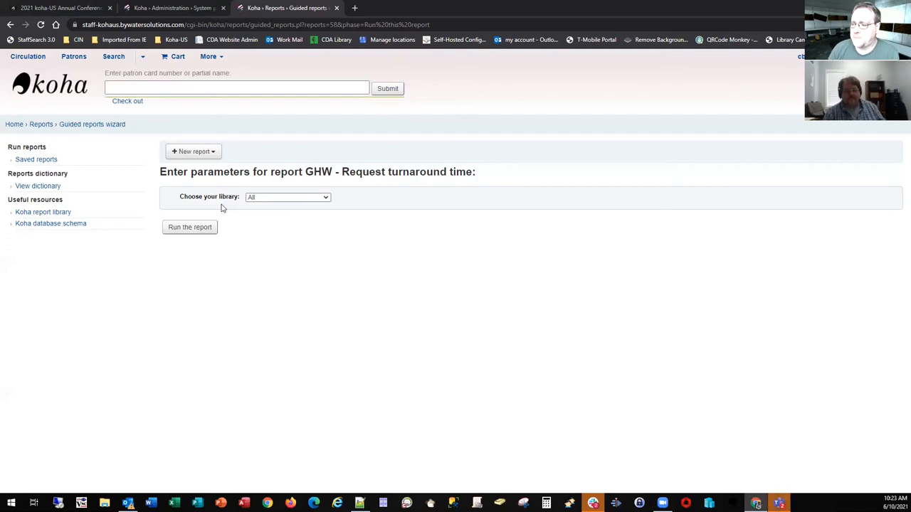
pyautogui.moveTo(342, 300)
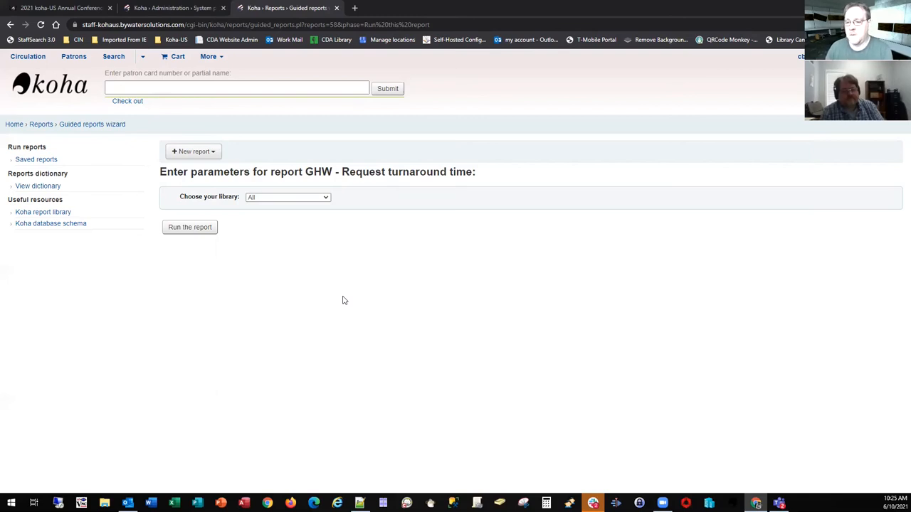
pyautogui.moveTo(218, 279)
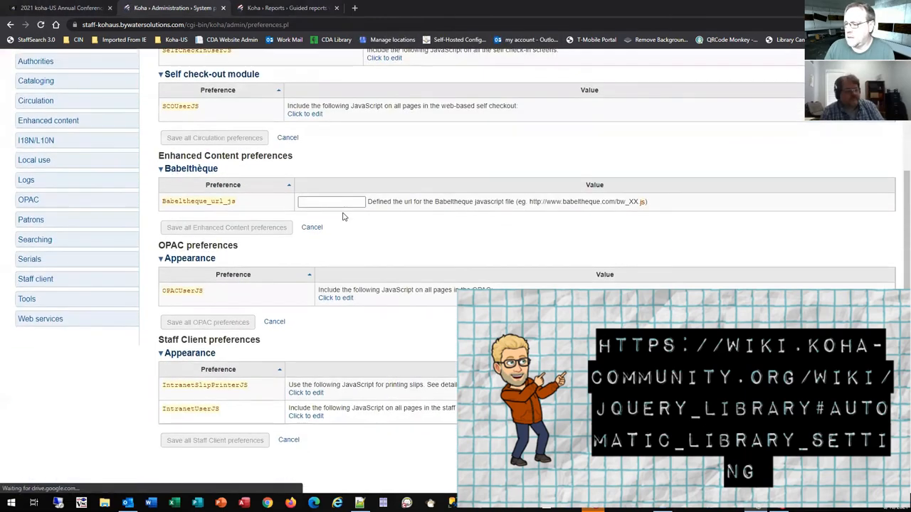
# - Add 'var library_name = $.trim(...logged-in-branch-name...)' under IntranetUserJS's training section
pyautogui.click(305, 415)
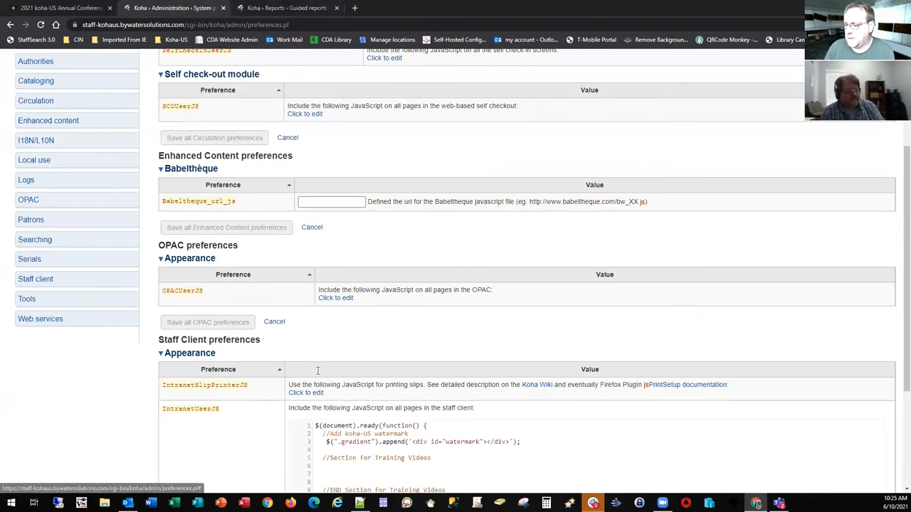
pyautogui.scroll(-3)
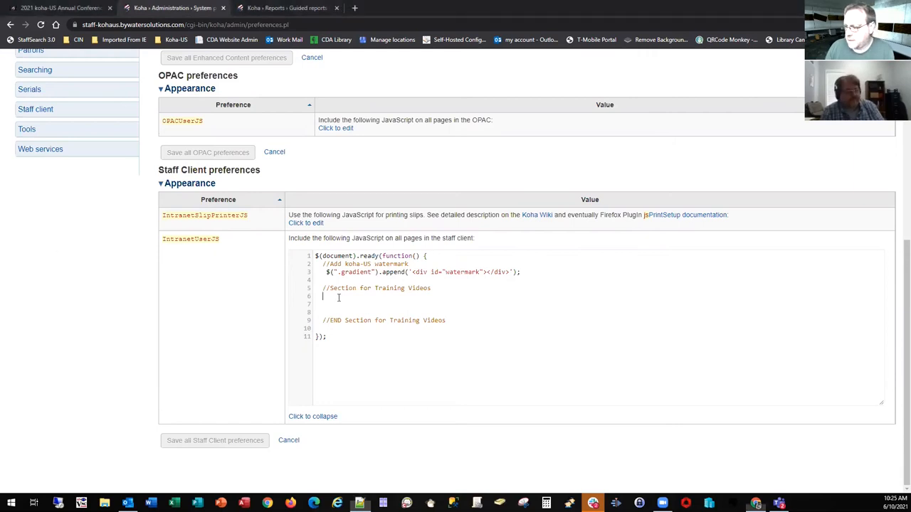
pyautogui.write("var library_name = $.trim($('#user-menu span.logged-in-branch-name:first').text());")
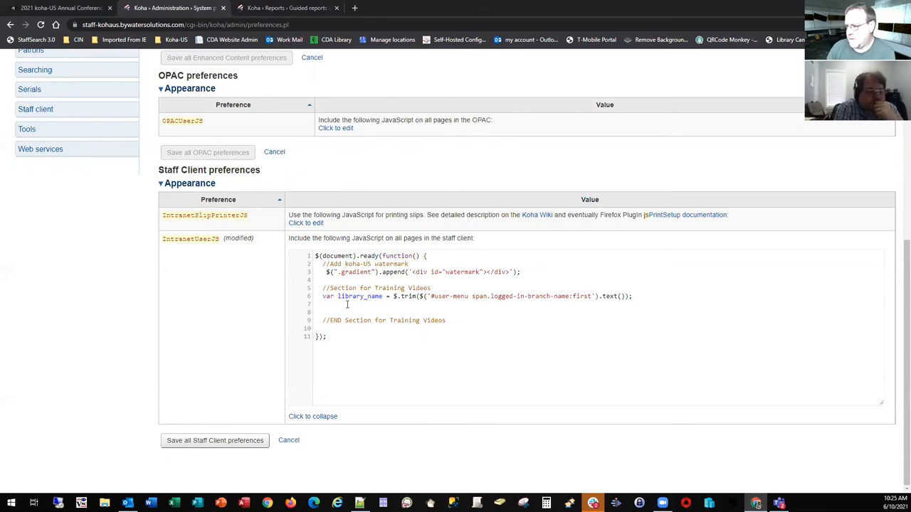
pyautogui.scroll(3)
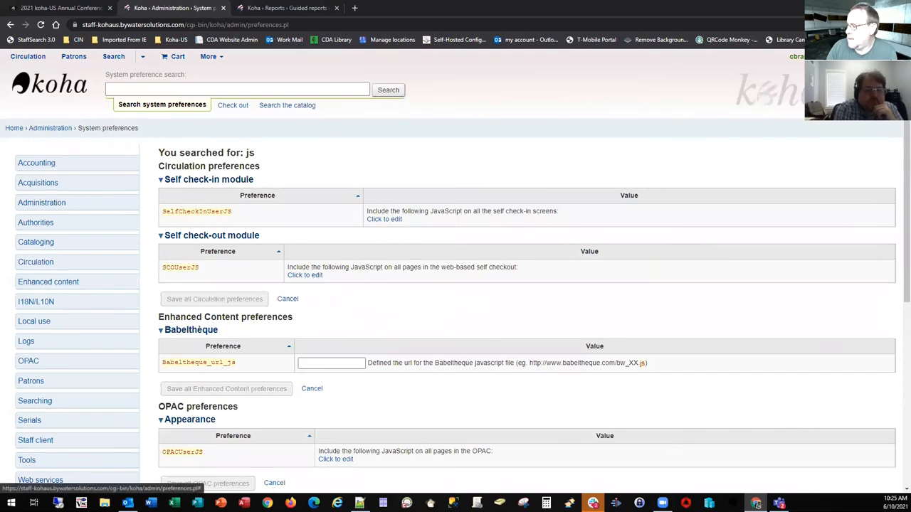
pyautogui.moveTo(790, 87)
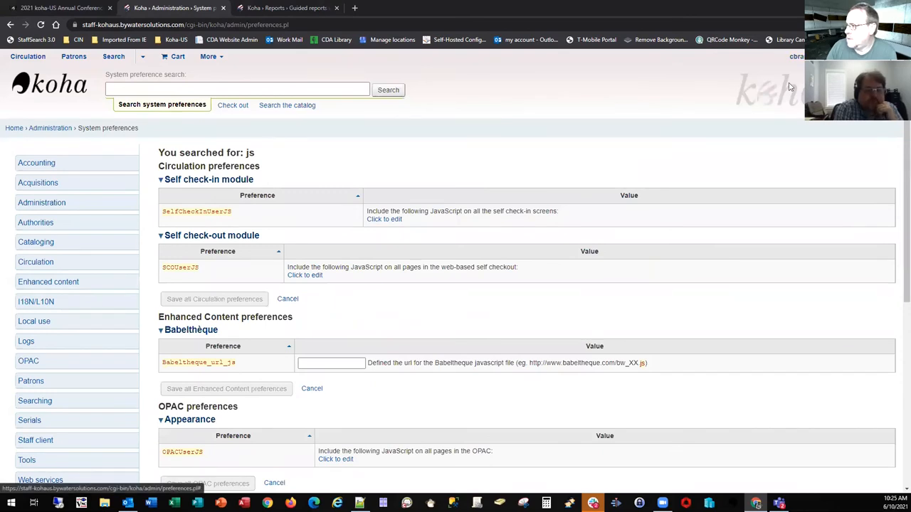
pyautogui.scroll(-3)
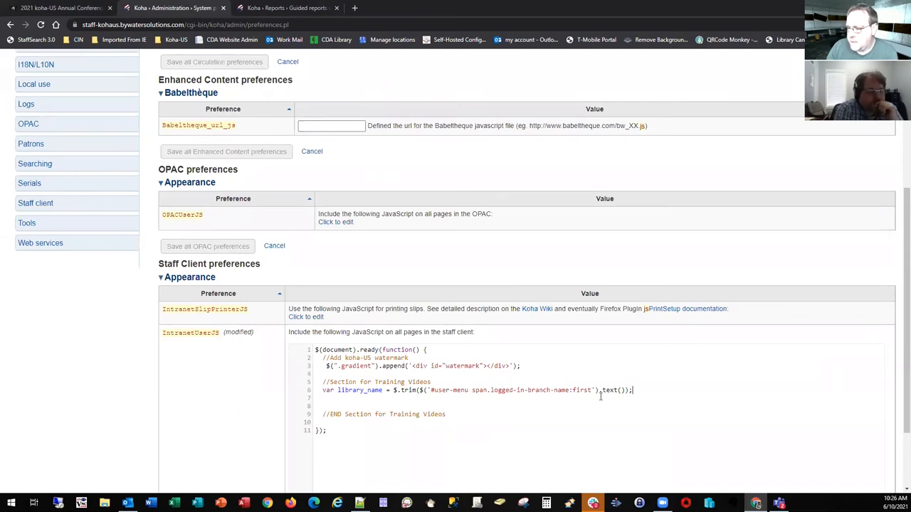
pyautogui.moveTo(487, 405)
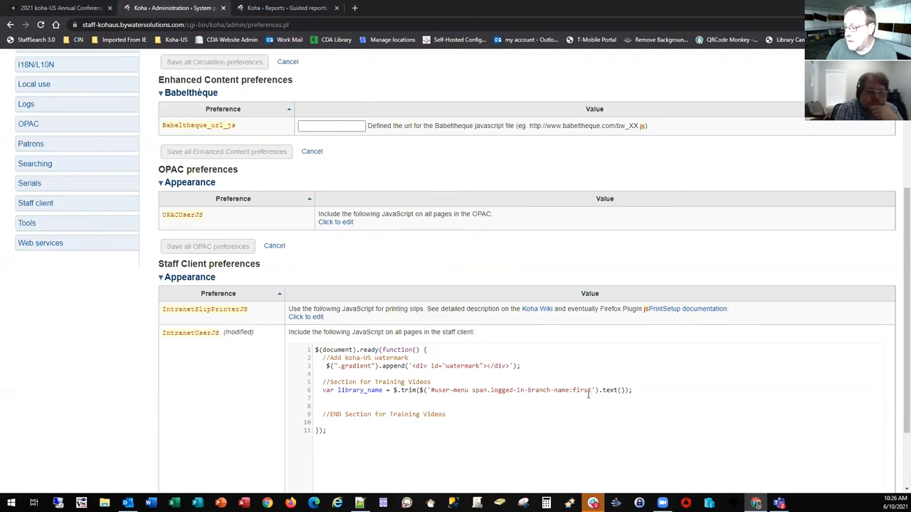
pyautogui.moveTo(634, 343)
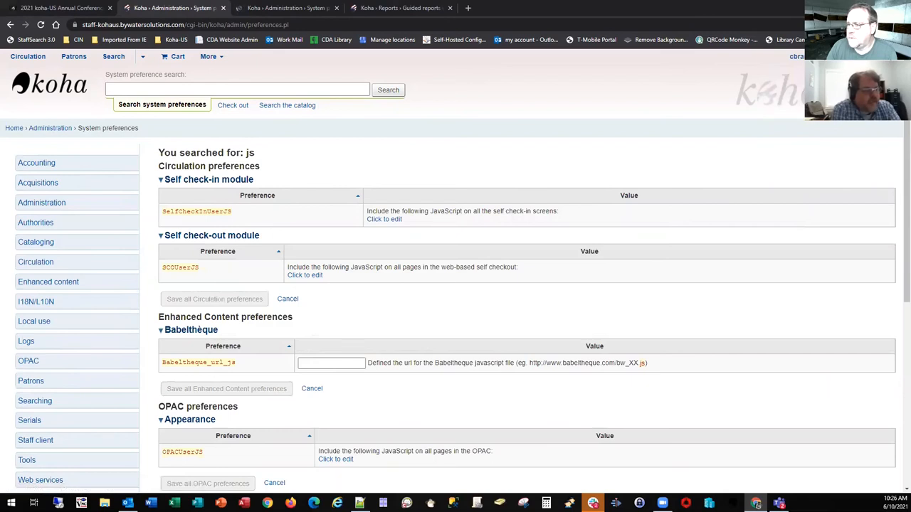
pyautogui.moveTo(239, 7)
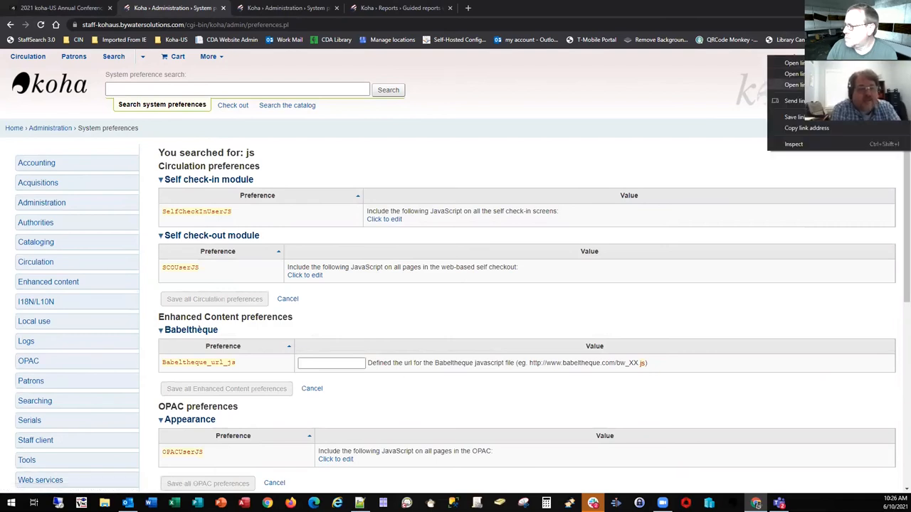
pyautogui.moveTo(323, 6)
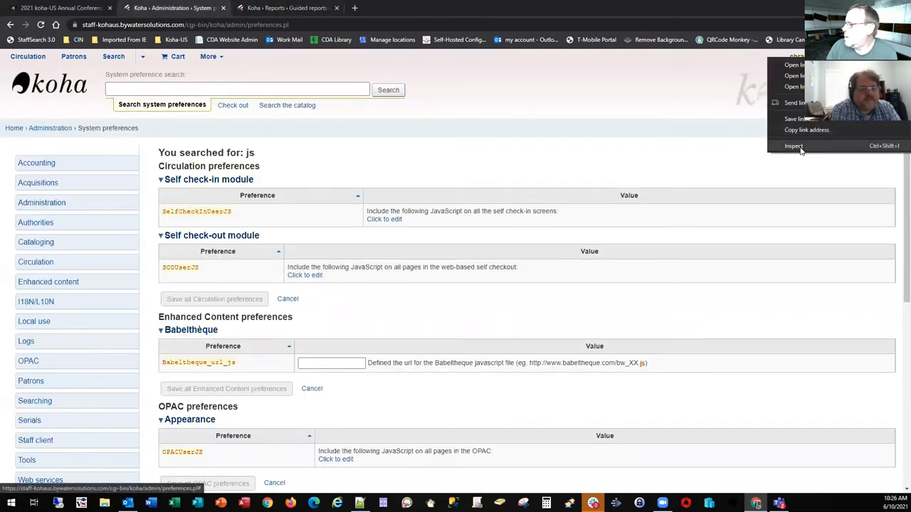
# - Inspect the logged-in branch-name markup showing koha-US, then scroll the preferences page
pyautogui.click(794, 146)
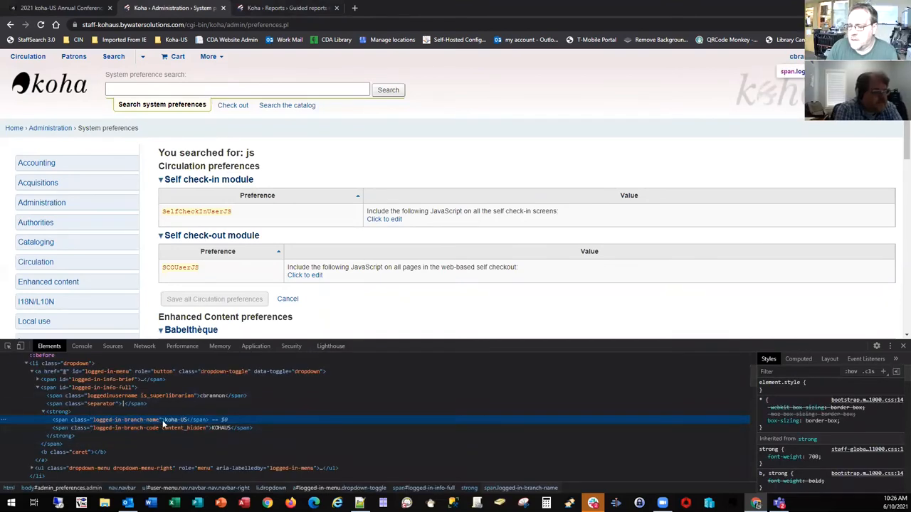
pyautogui.moveTo(184, 425)
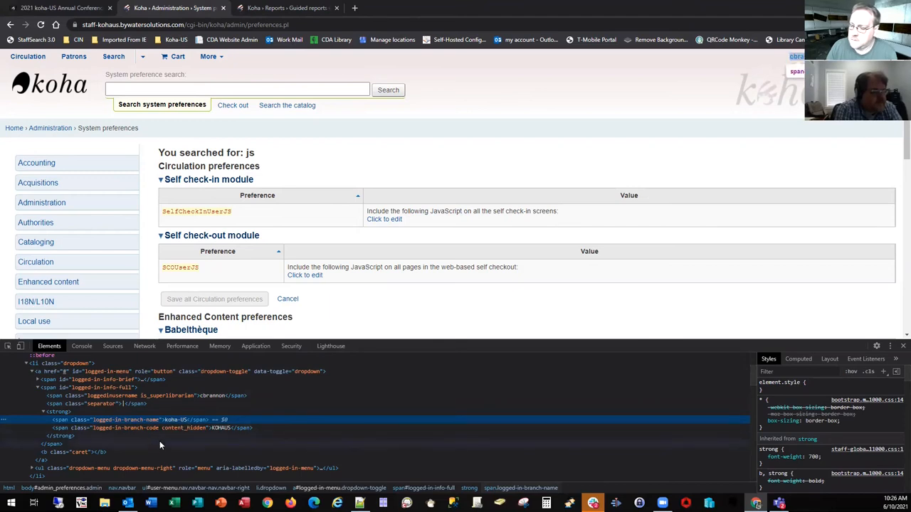
pyautogui.moveTo(395, 323)
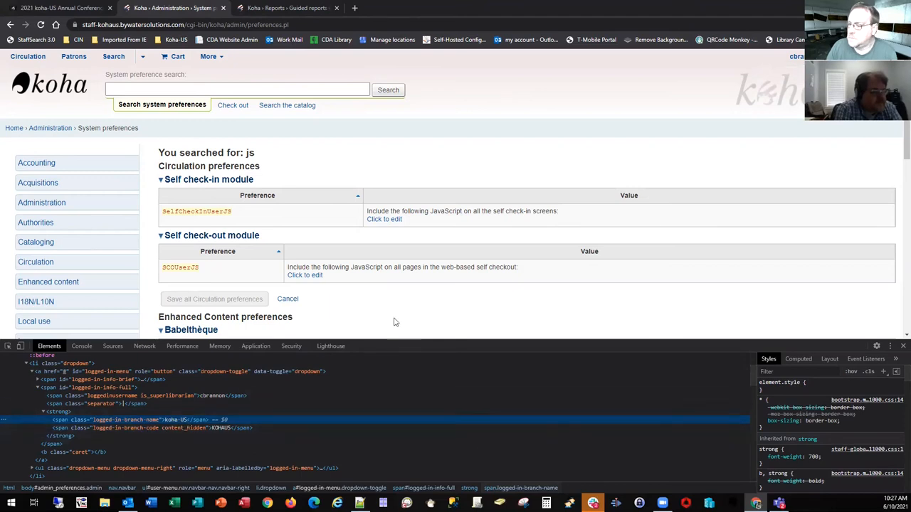
pyautogui.scroll(-3)
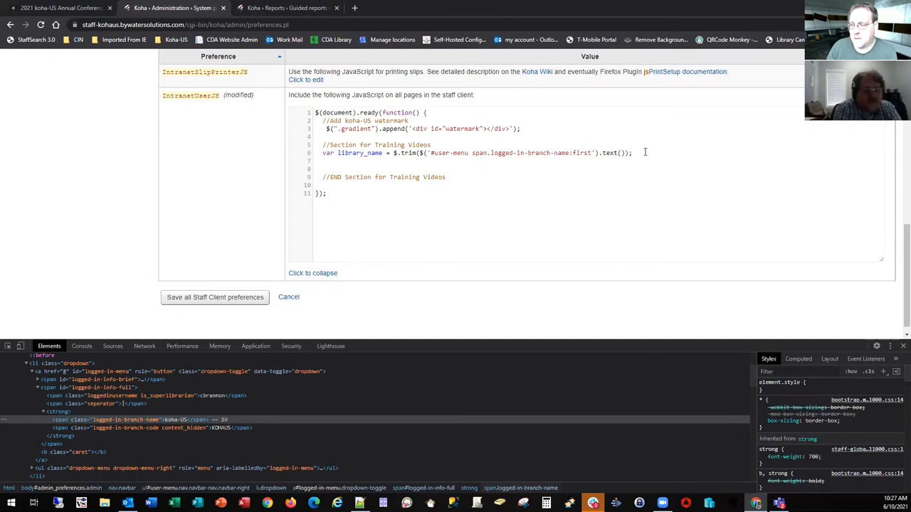
pyautogui.moveTo(646, 150)
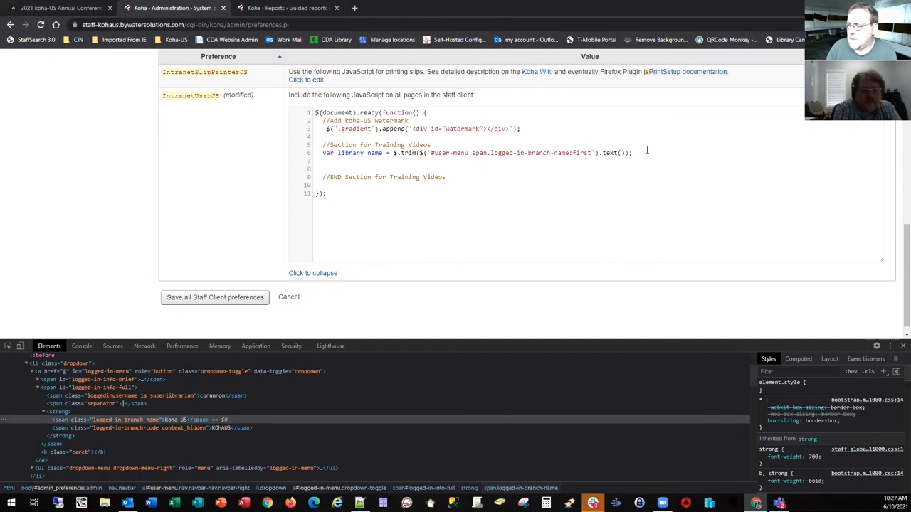
# - Add 'console.log(library_name)' below the library_name line and save the Staff Client preferences
pyautogui.press('Enter')
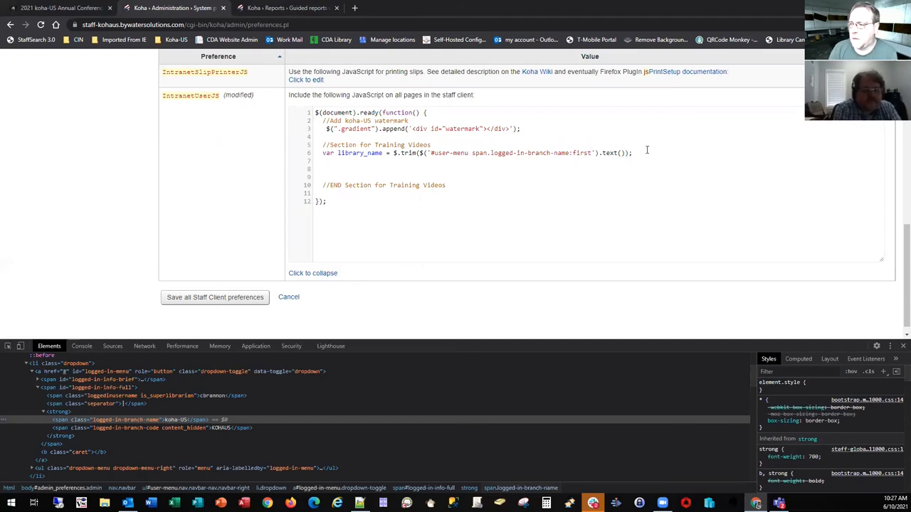
pyautogui.write('c')
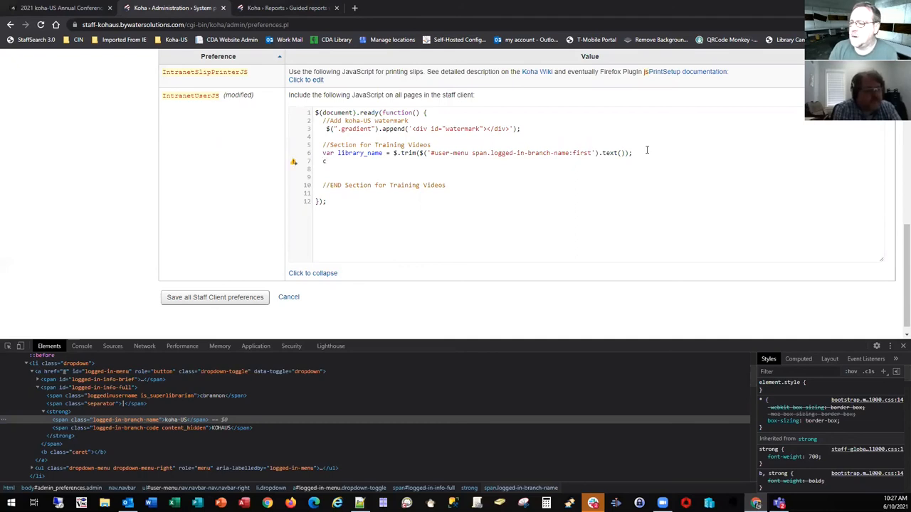
pyautogui.write('o')
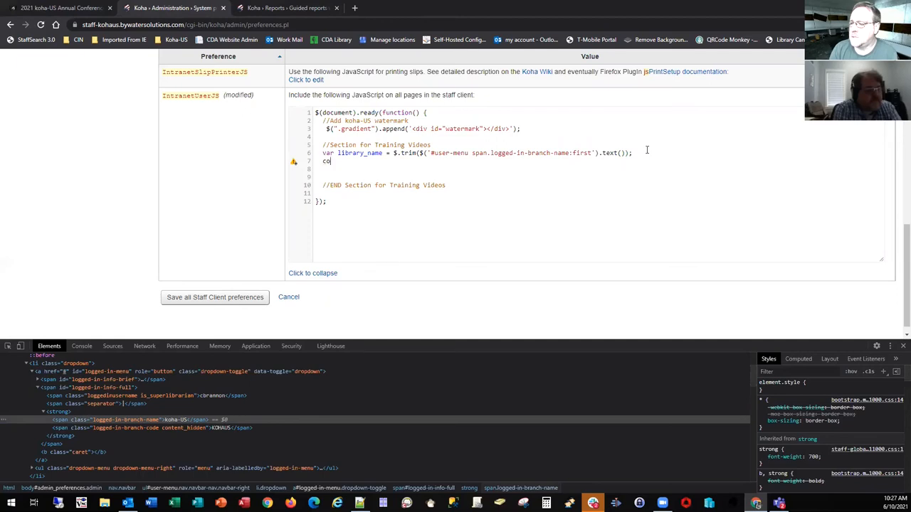
pyautogui.write('nsole.log(')
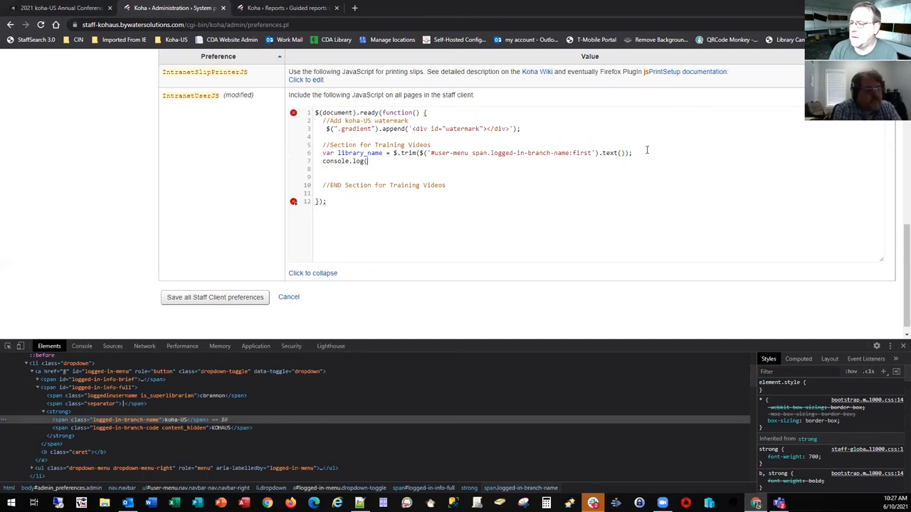
pyautogui.write('library_')
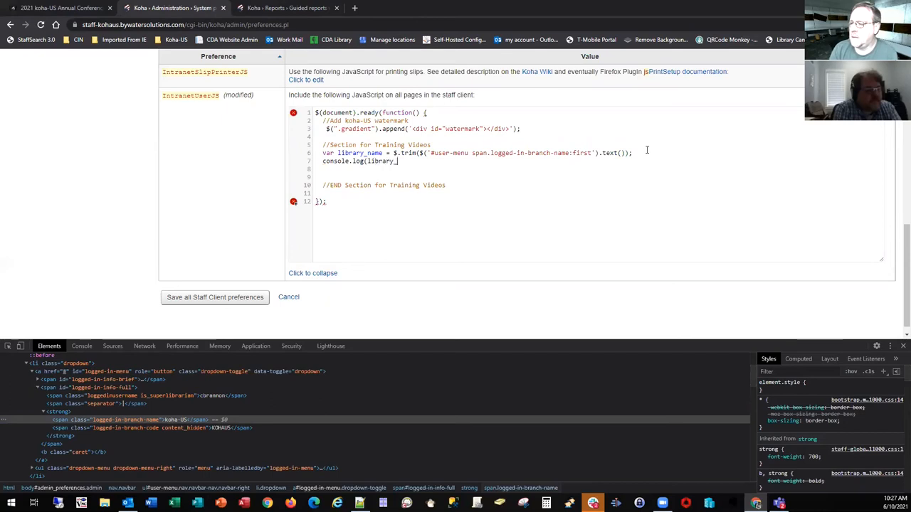
pyautogui.write('name);')
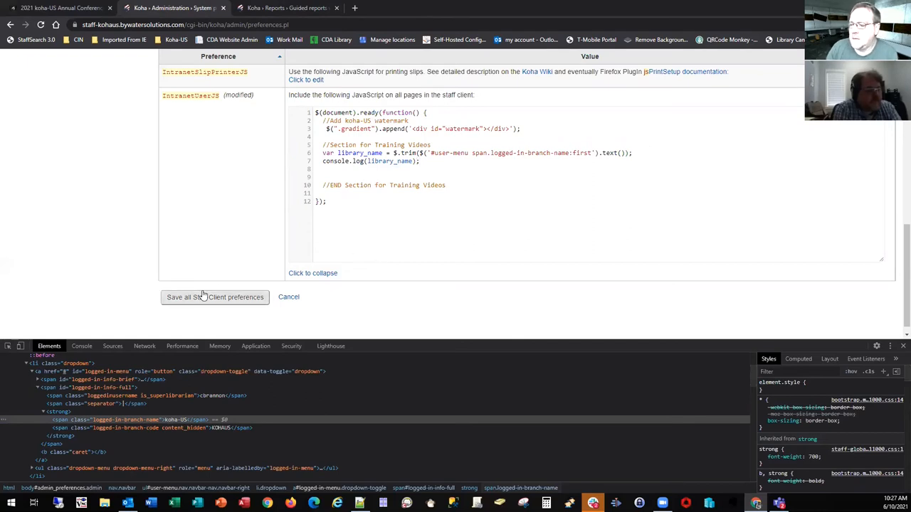
pyautogui.click(215, 297)
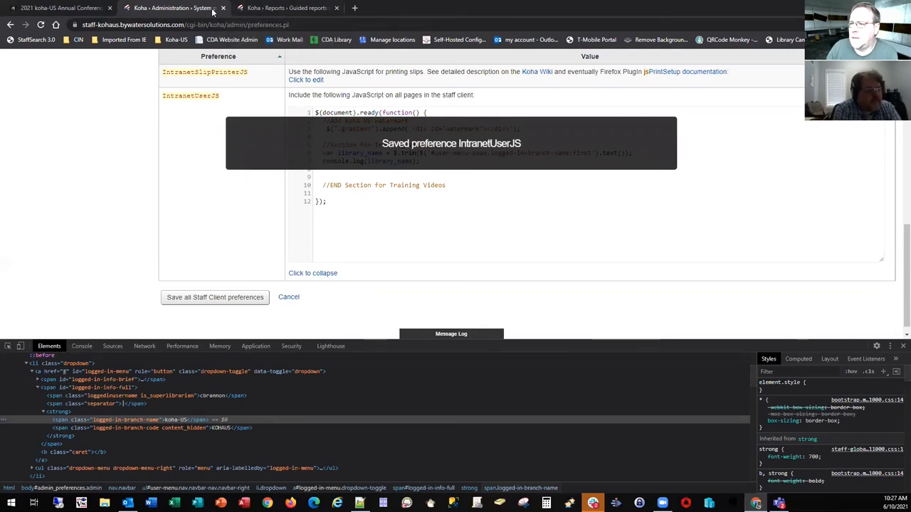
# - Return to the 'GHW - Request turnaround time' report parameters page
pyautogui.click(285, 8)
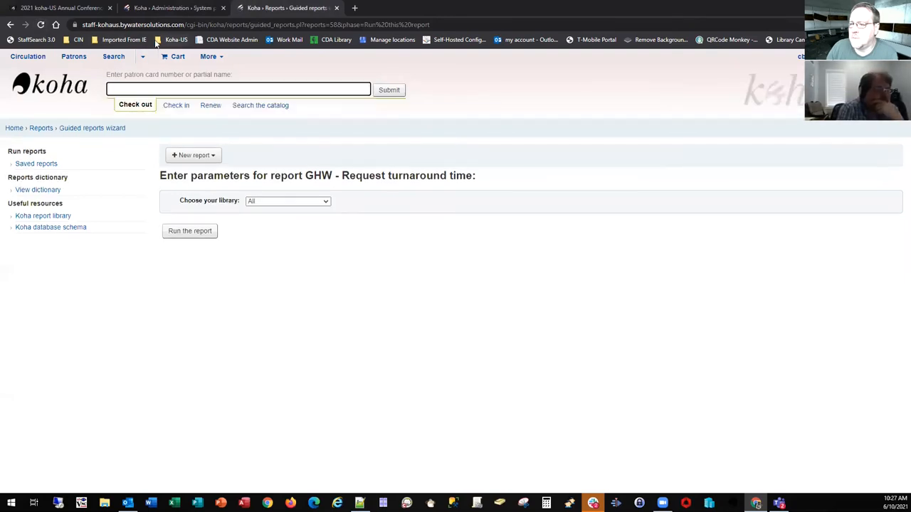
pyautogui.moveTo(349, 385)
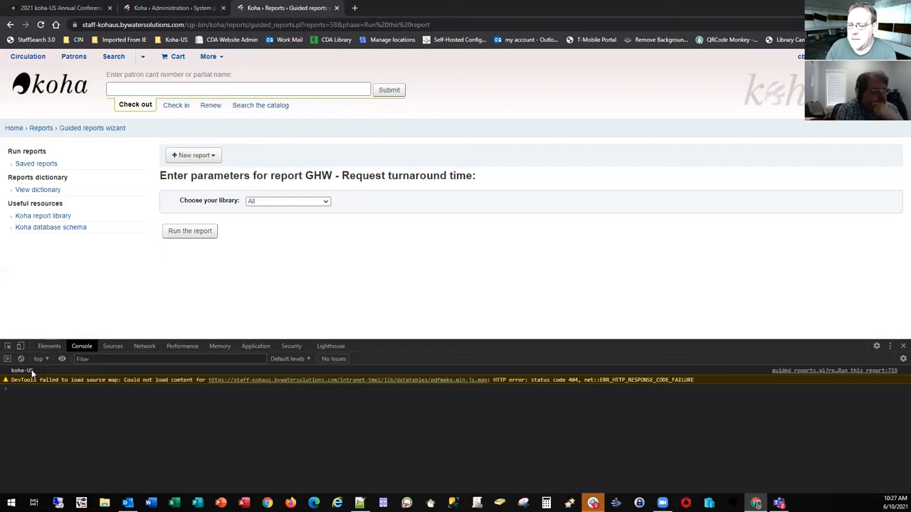
pyautogui.moveTo(306, 121)
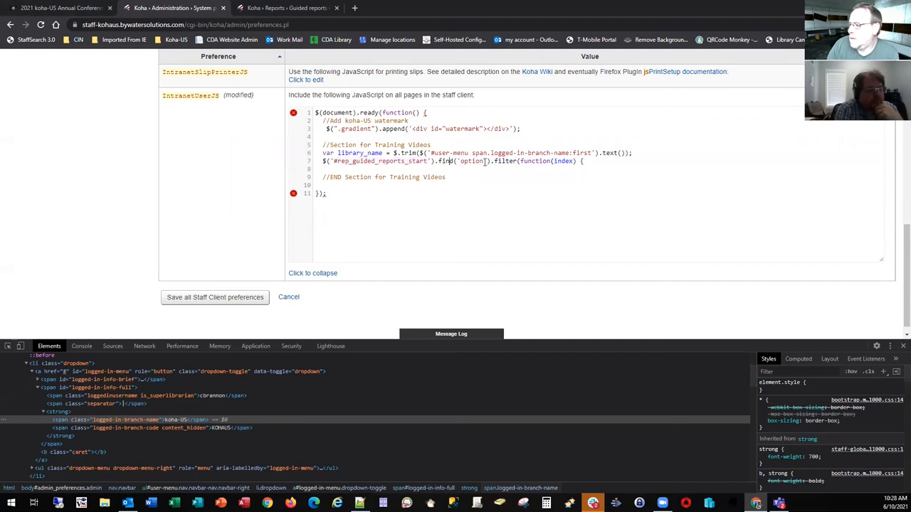
# - Add 'return library_name === $(this).text();' to the option filter, then return to the report
pyautogui.doubleClick(470, 160)
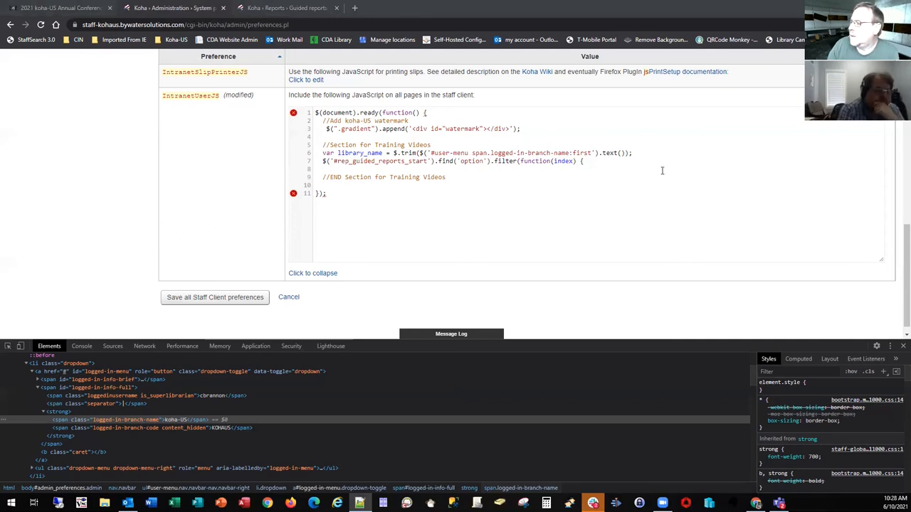
pyautogui.write('return library_name === $(this).text();')
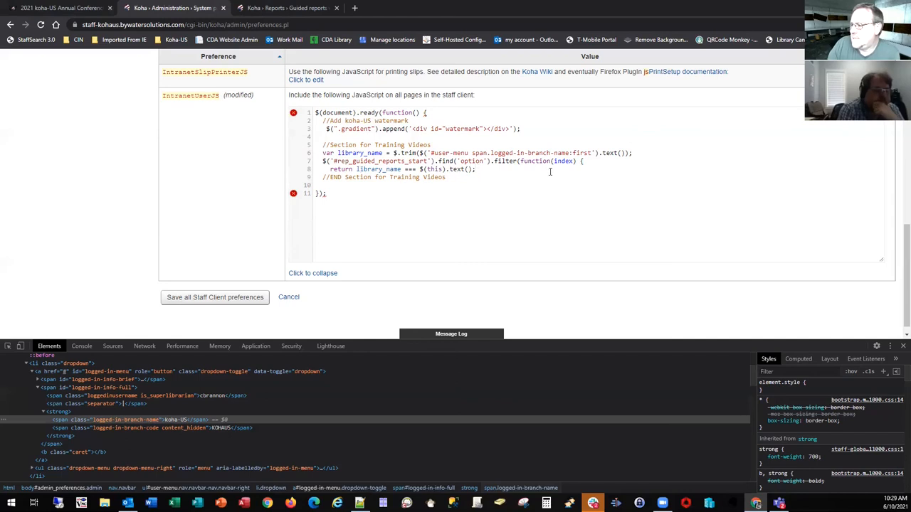
pyautogui.moveTo(500, 153)
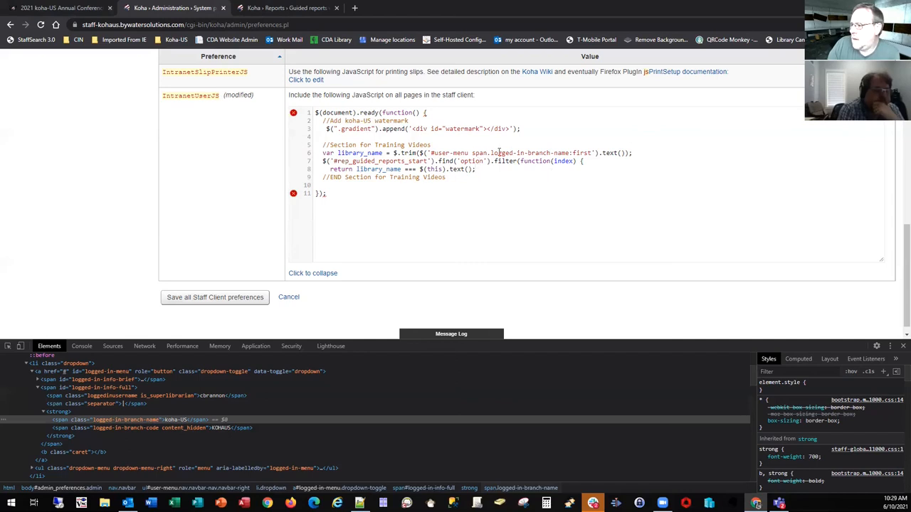
pyautogui.click(284, 7)
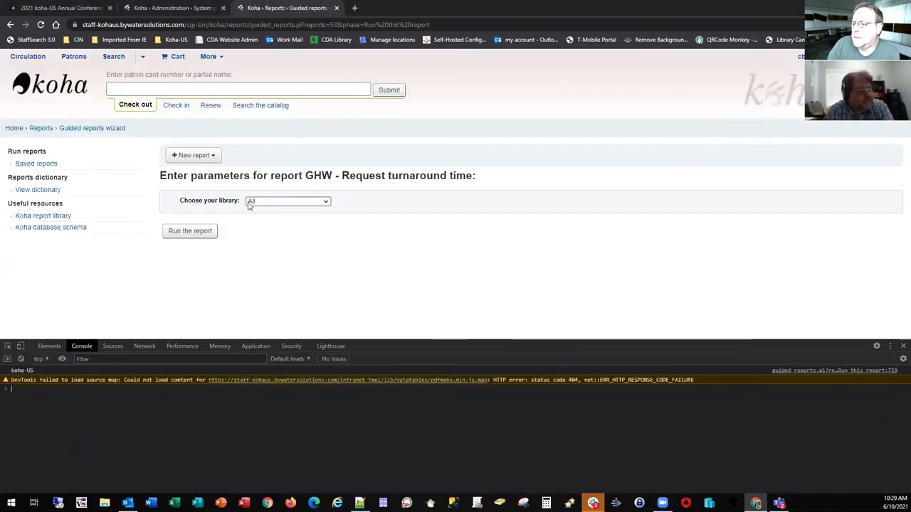
# - Inspect the Choose your library options (koha-US is KOHAUS), then return to System preferences
pyautogui.rightClick(289, 200)
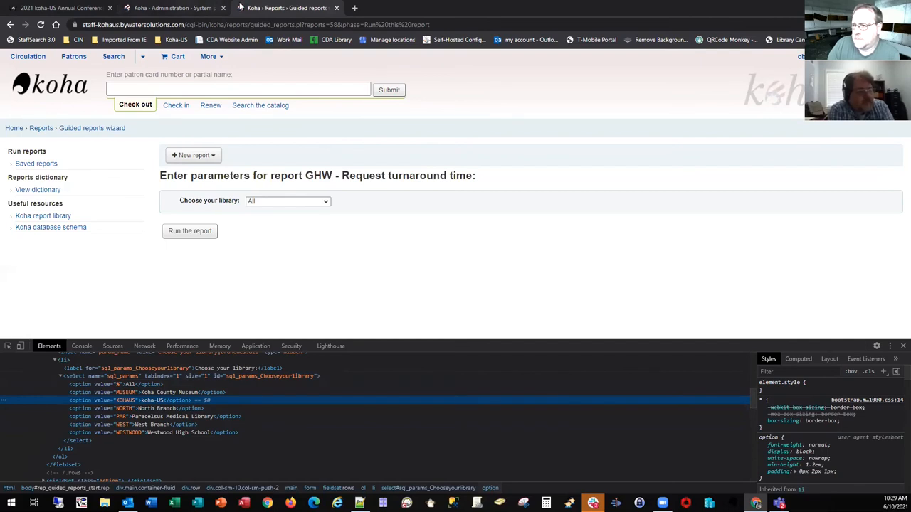
pyautogui.click(174, 8)
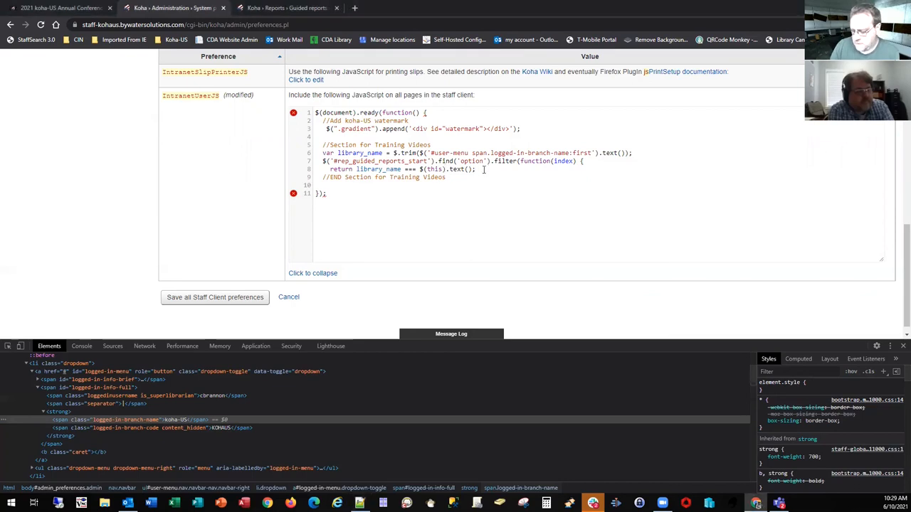
# - Append '.attr("selected", "selected")' to the filter block and save IntranetUserJS
pyautogui.write('.attr("selected", "selected");')
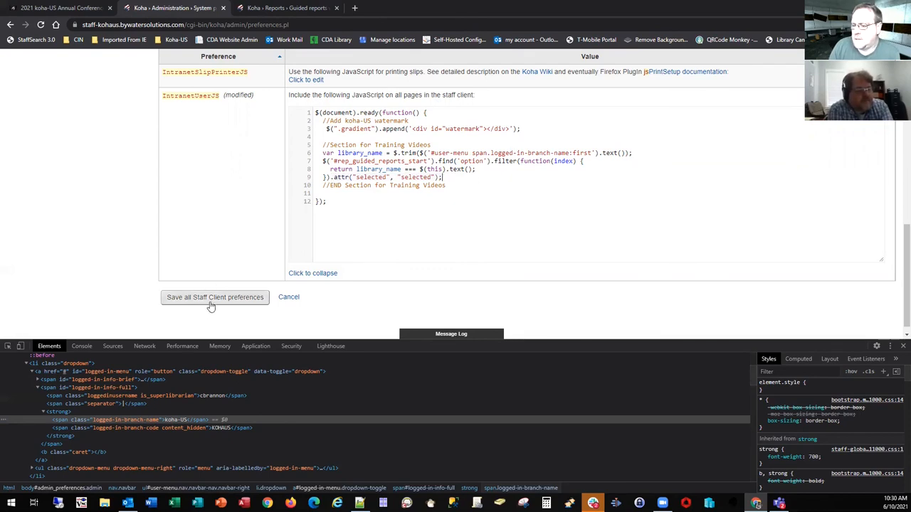
pyautogui.click(285, 8)
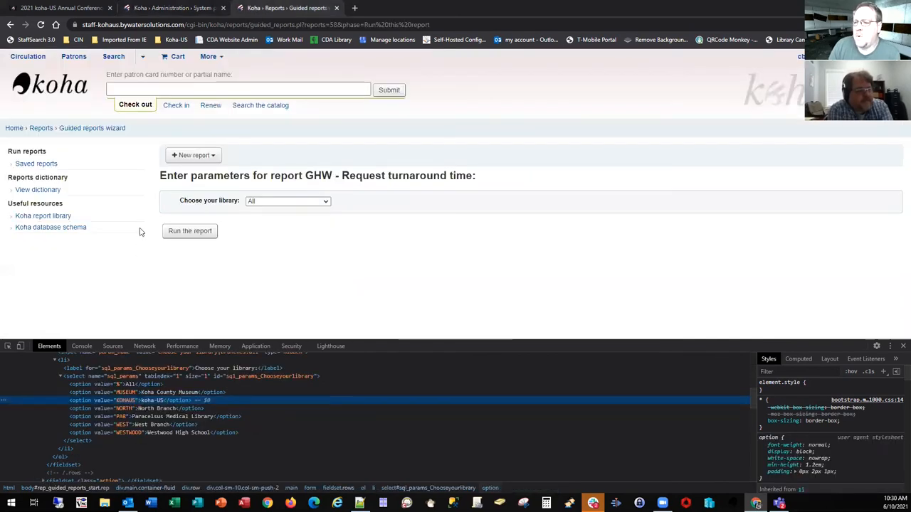
# - Check the library dropdown and reload so Choose your library defaults to koha-US
pyautogui.click(288, 200)
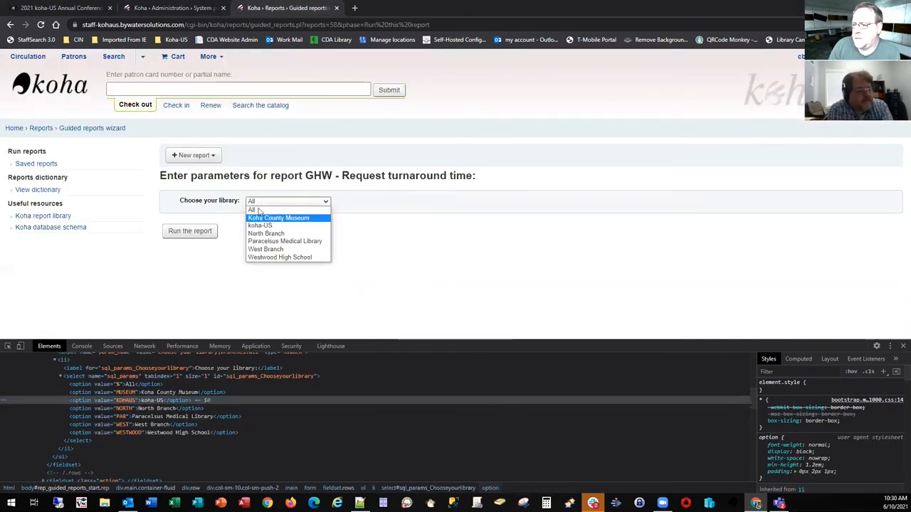
pyautogui.moveTo(252, 210)
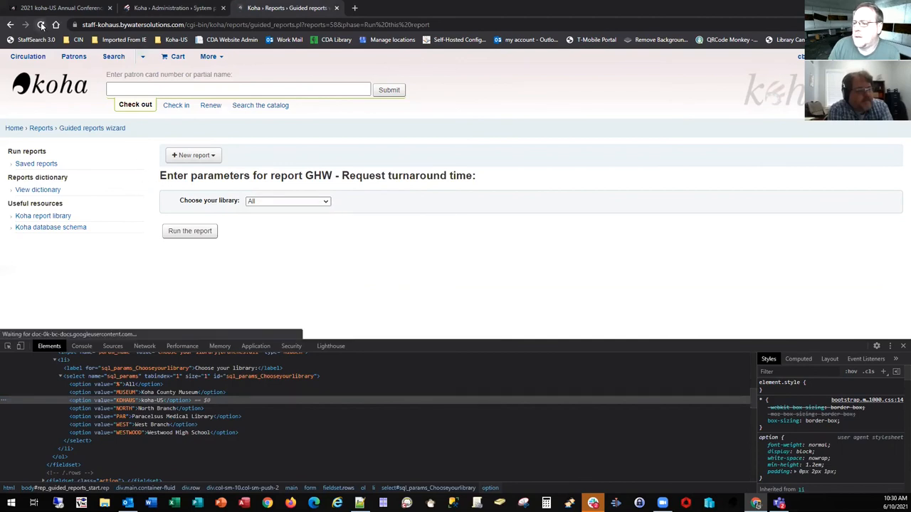
pyautogui.click(287, 200)
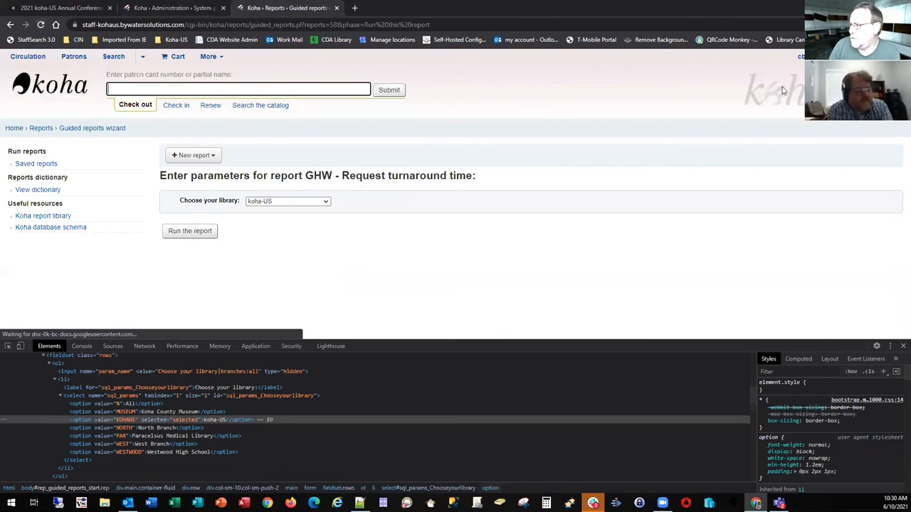